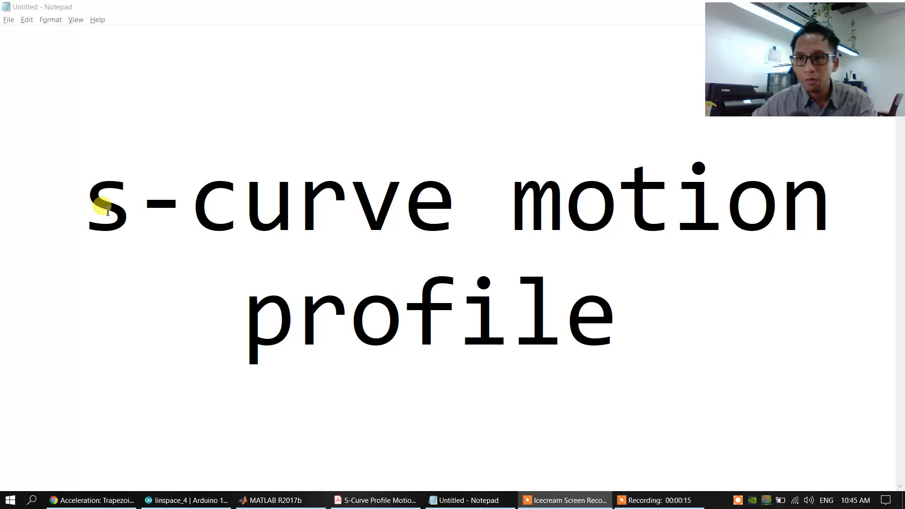
pyautogui.moveTo(154, 225)
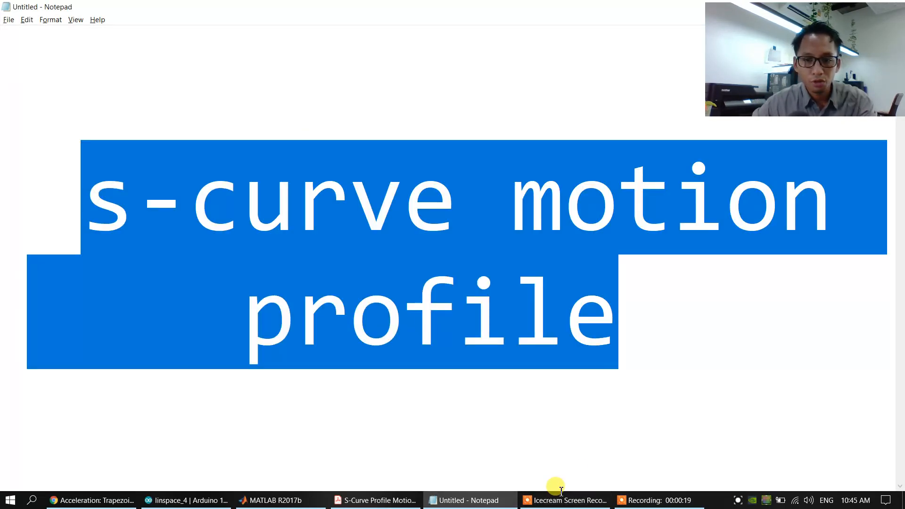
# Play the Acceleration: Trapezoidal vs. S-Shaped clip full screen in Chrome, pausing near its end.
pyautogui.click(91, 500)
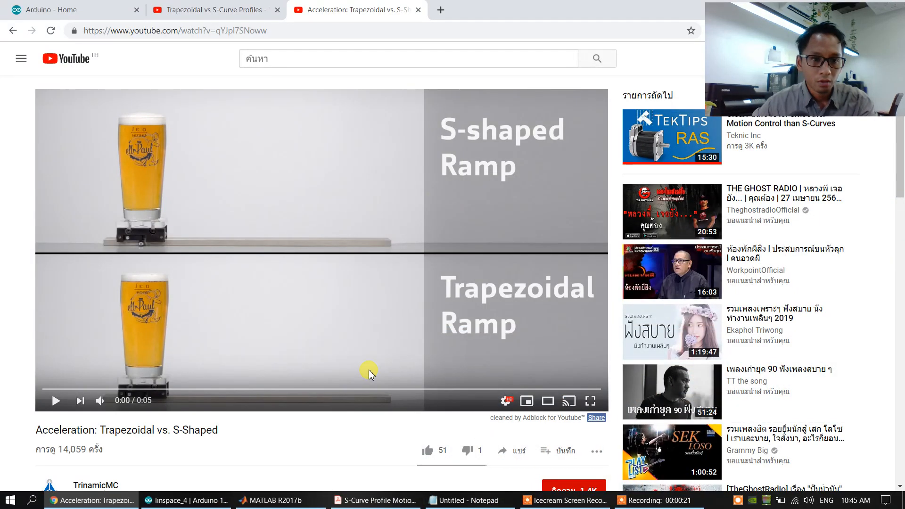
pyautogui.moveTo(56, 401)
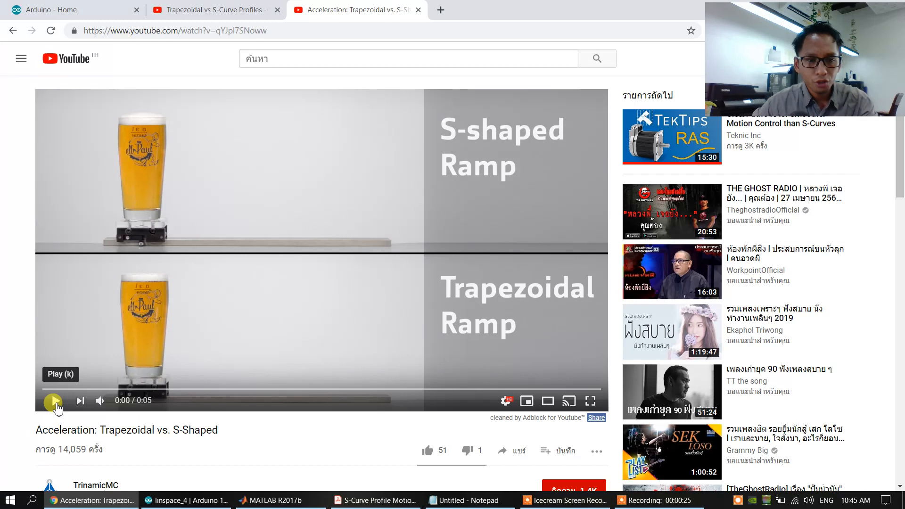
pyautogui.moveTo(381, 438)
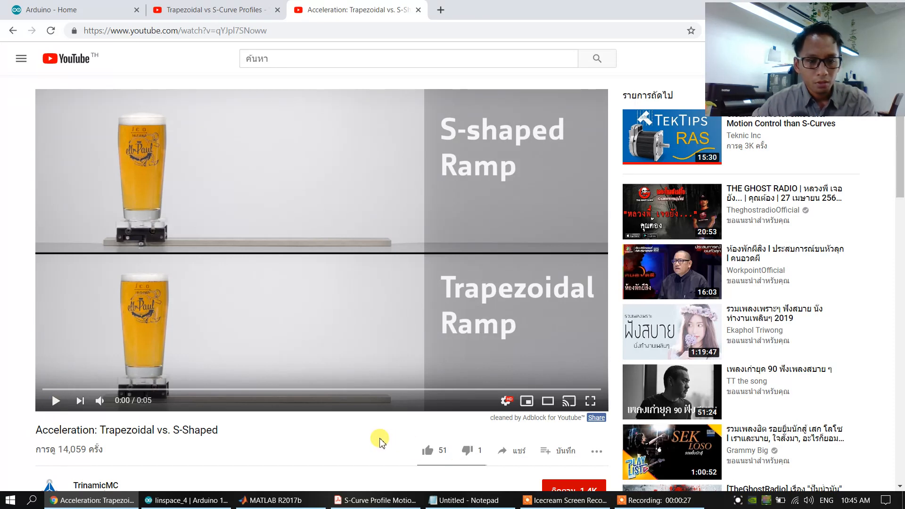
pyautogui.moveTo(568, 401)
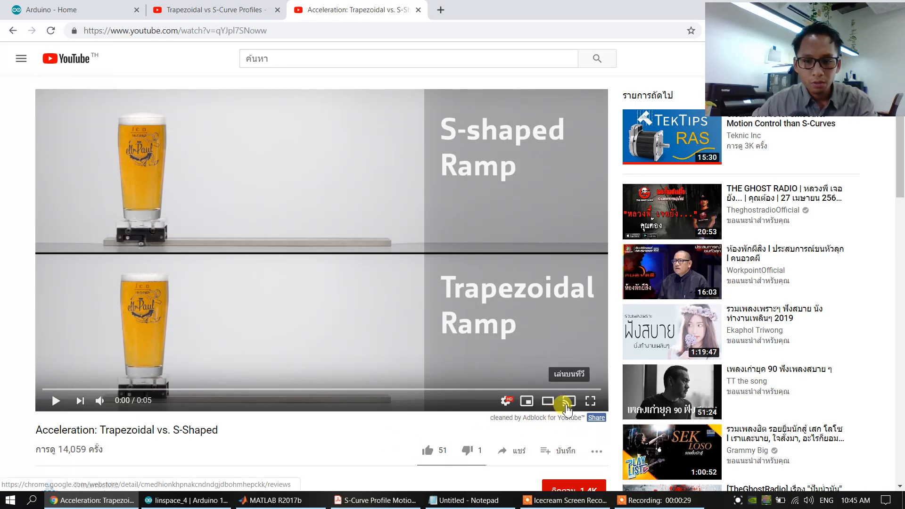
pyautogui.click(590, 400)
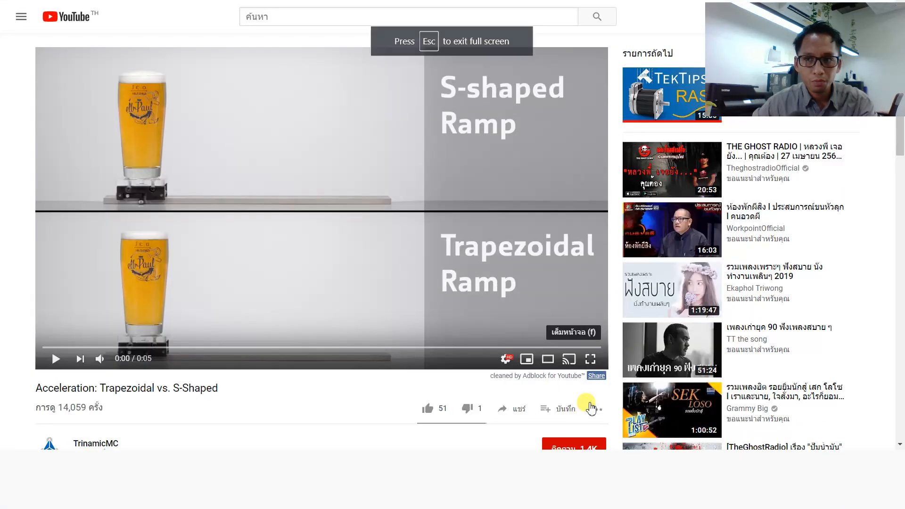
pyautogui.click(590, 359)
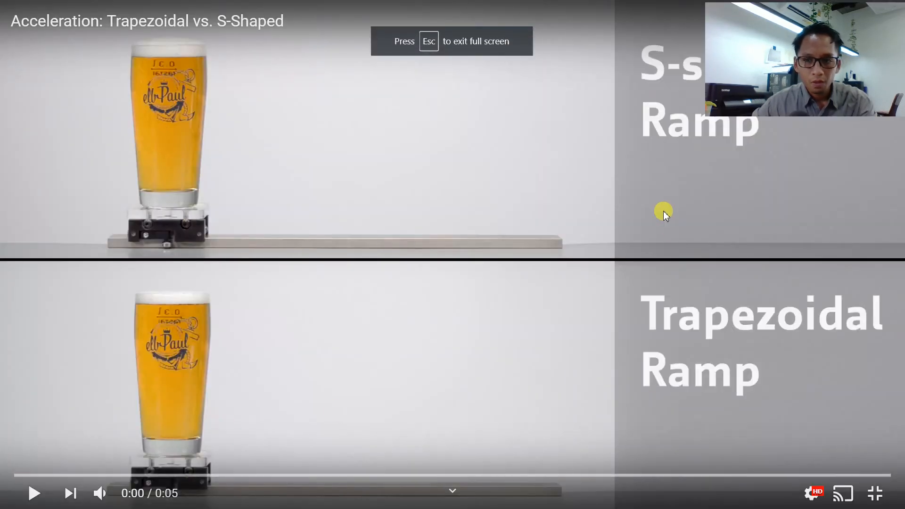
pyautogui.moveTo(764, 346)
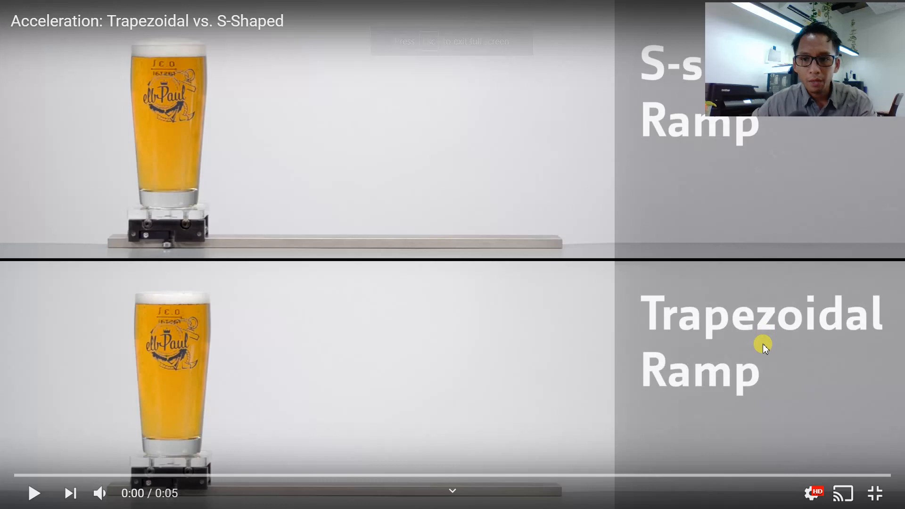
pyautogui.moveTo(712, 152)
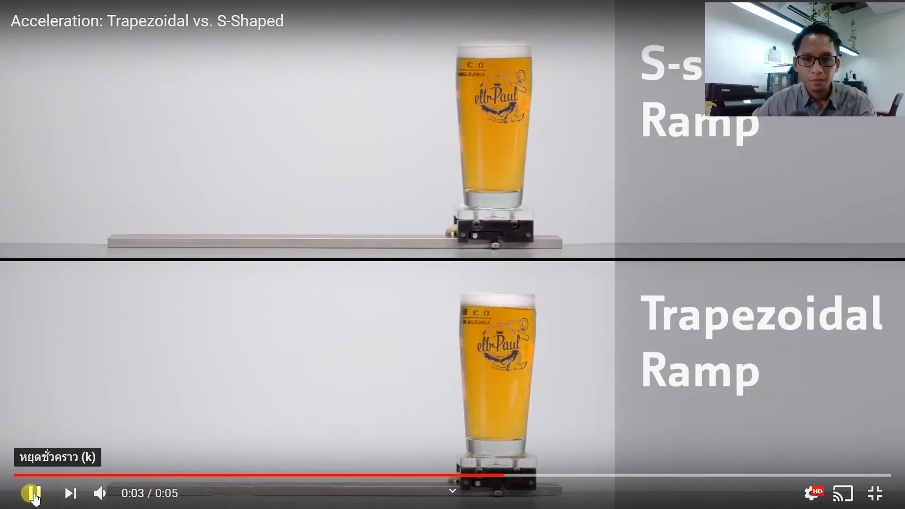
pyautogui.click(33, 492)
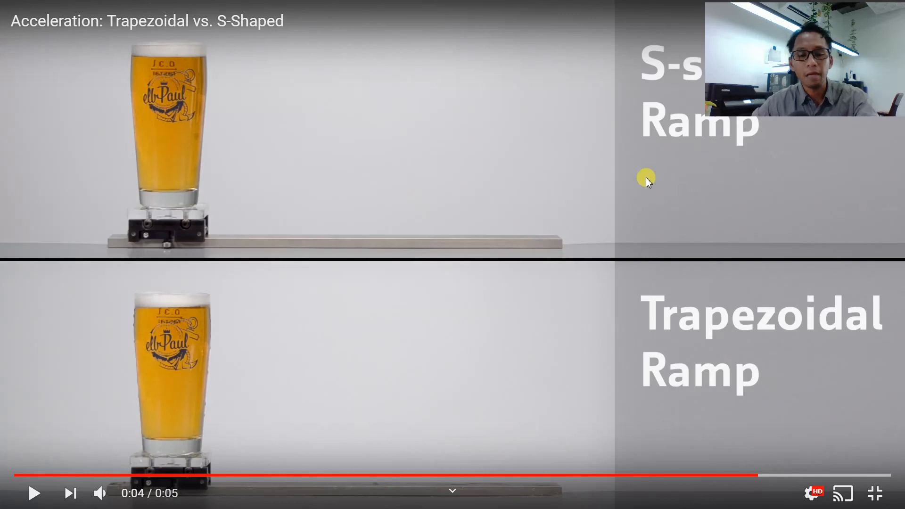
pyautogui.moveTo(213, 243)
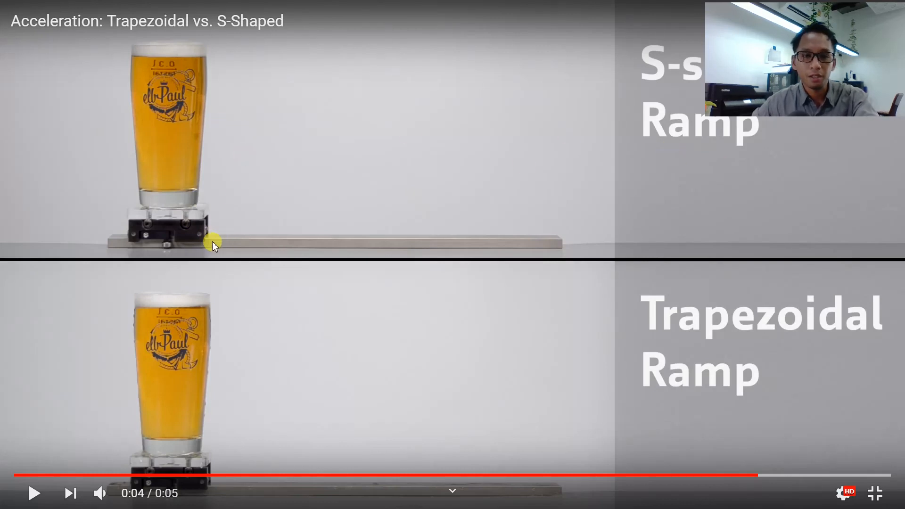
pyautogui.moveTo(247, 370)
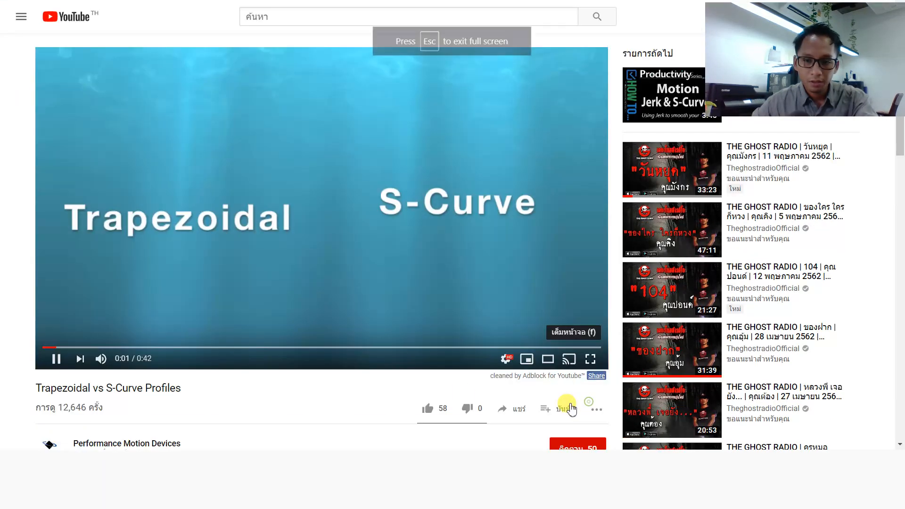
# Play the Trapezoidal vs S-Curve Profiles video to near its end, then pause it.
pyautogui.click(589, 358)
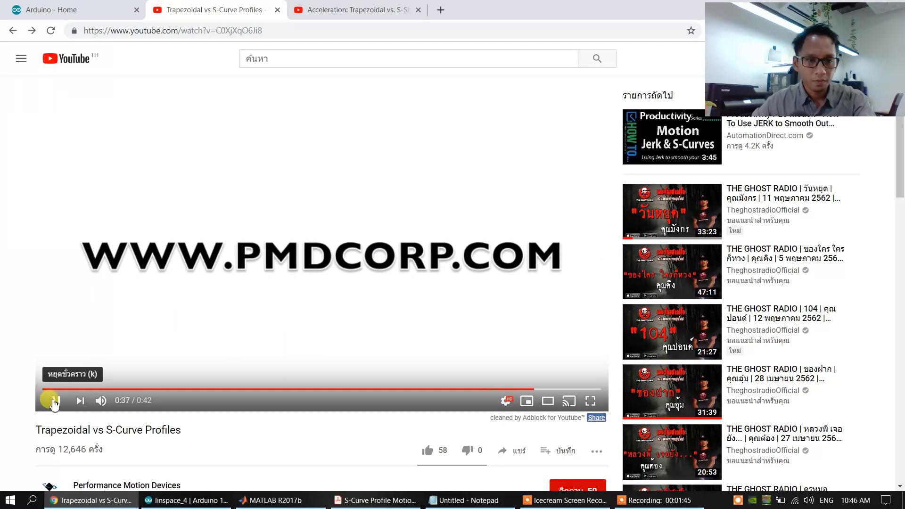
pyautogui.click(54, 401)
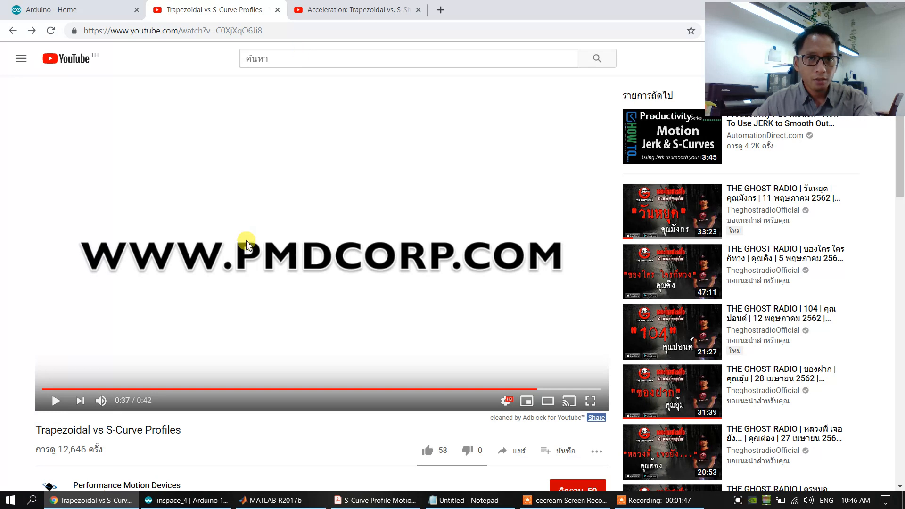
pyautogui.click(57, 401)
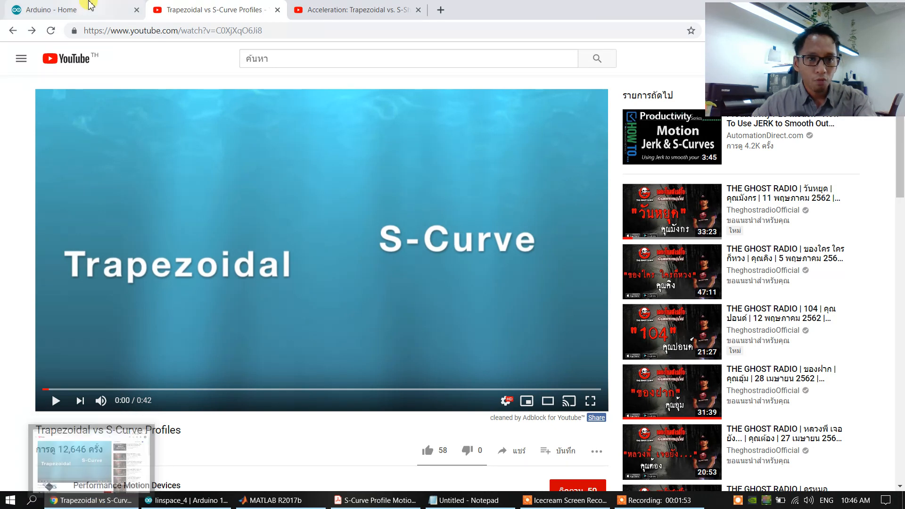
# Minimize Chrome and open the Arduino Uno board PNG in Photos, zoomed in.
pyautogui.click(70, 10)
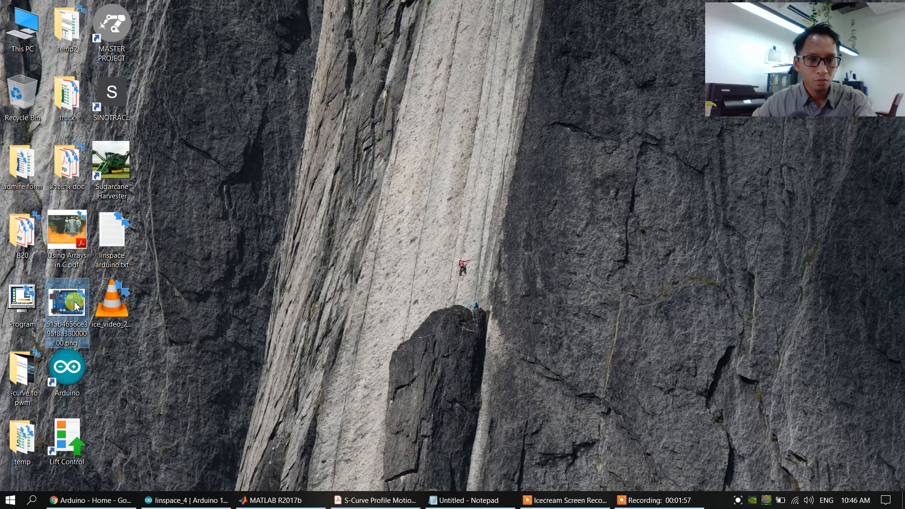
pyautogui.doubleClick(66, 301)
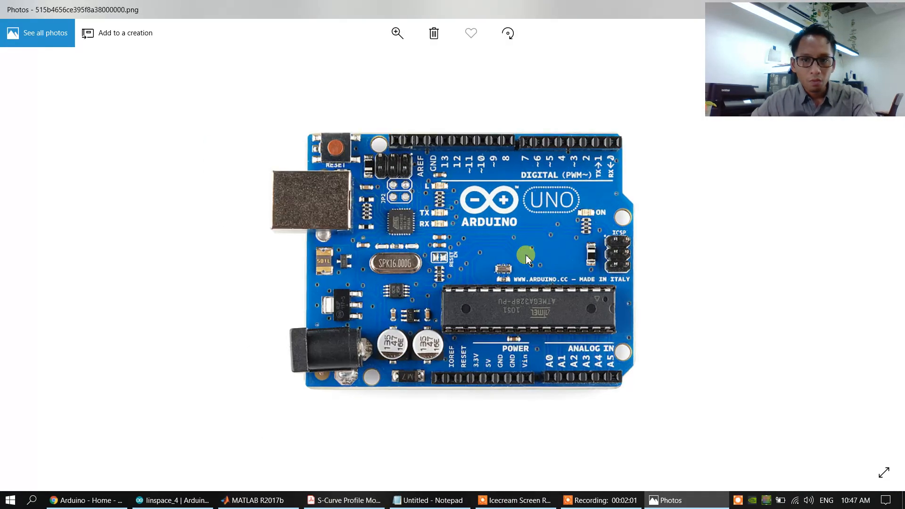
pyautogui.click(397, 33)
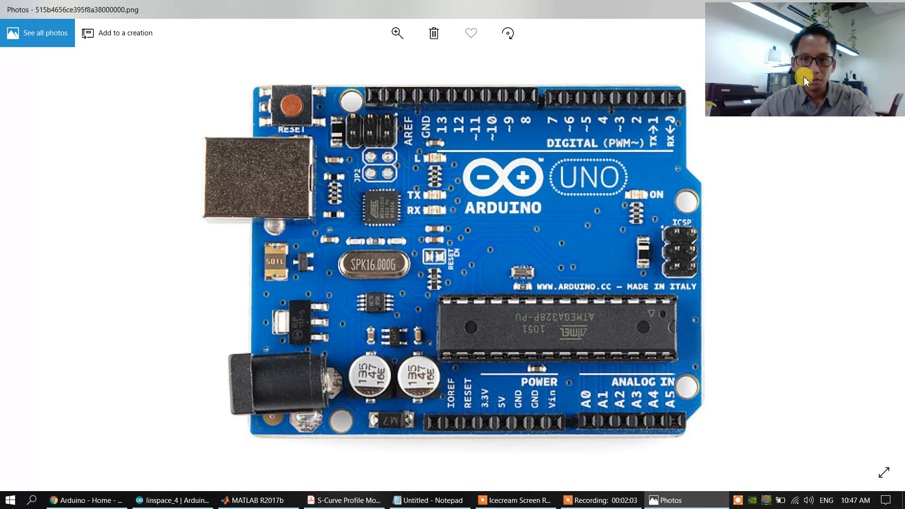
pyautogui.moveTo(237, 79)
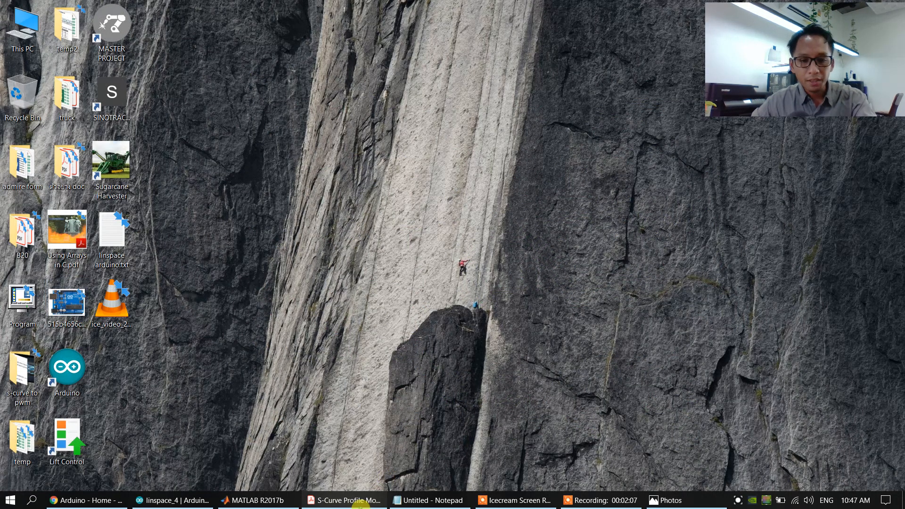
pyautogui.click(344, 499)
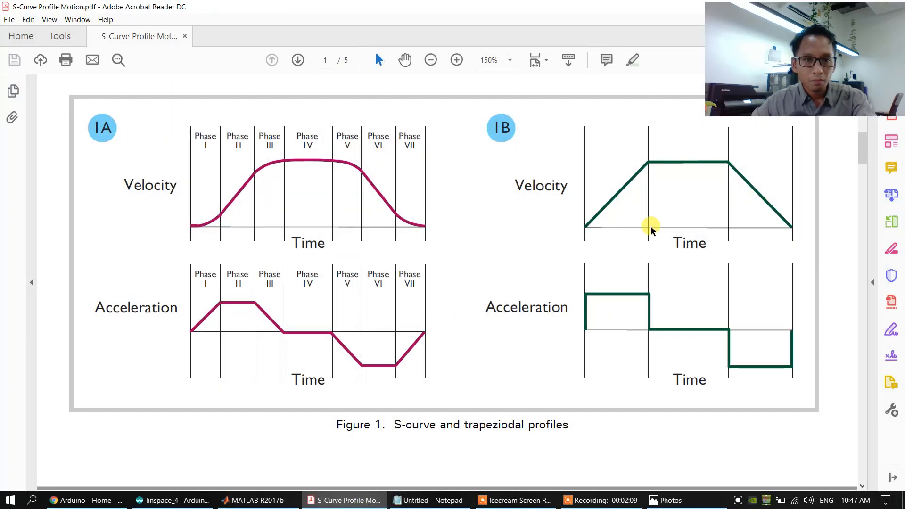
pyautogui.moveTo(660, 221)
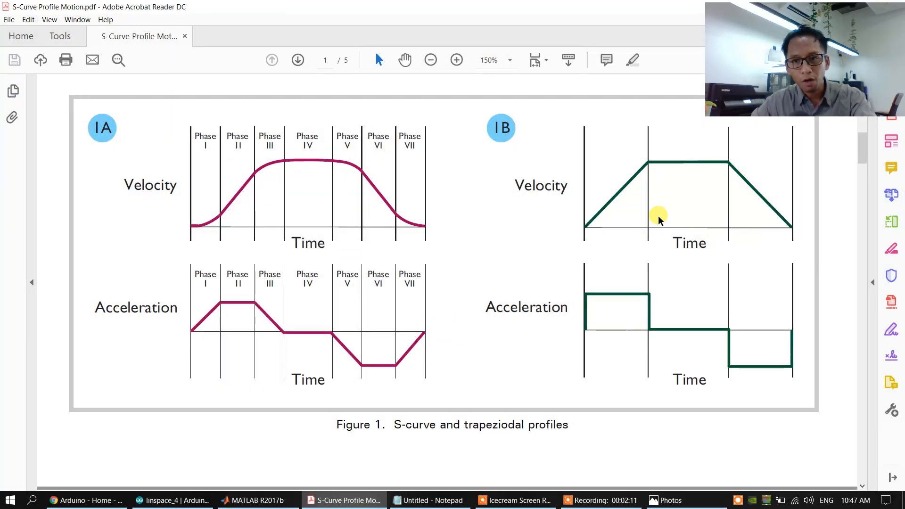
pyautogui.moveTo(557, 213)
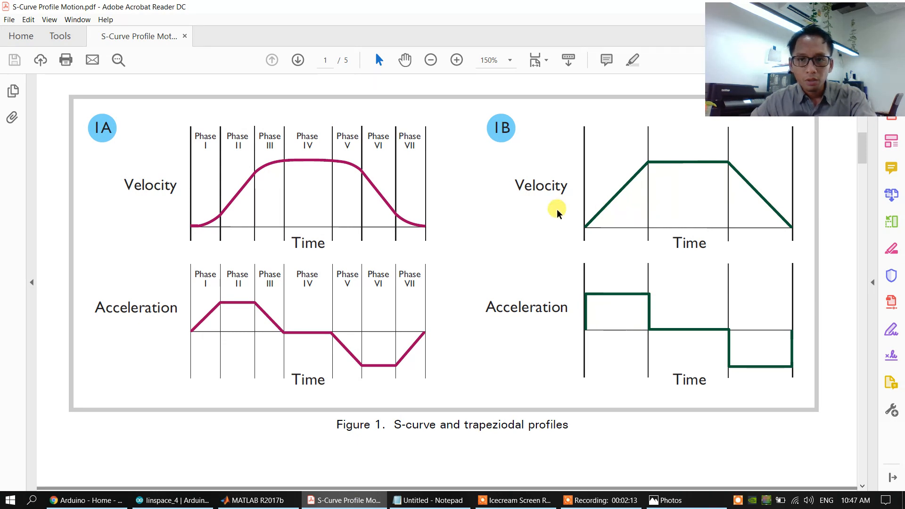
pyautogui.moveTo(606, 214)
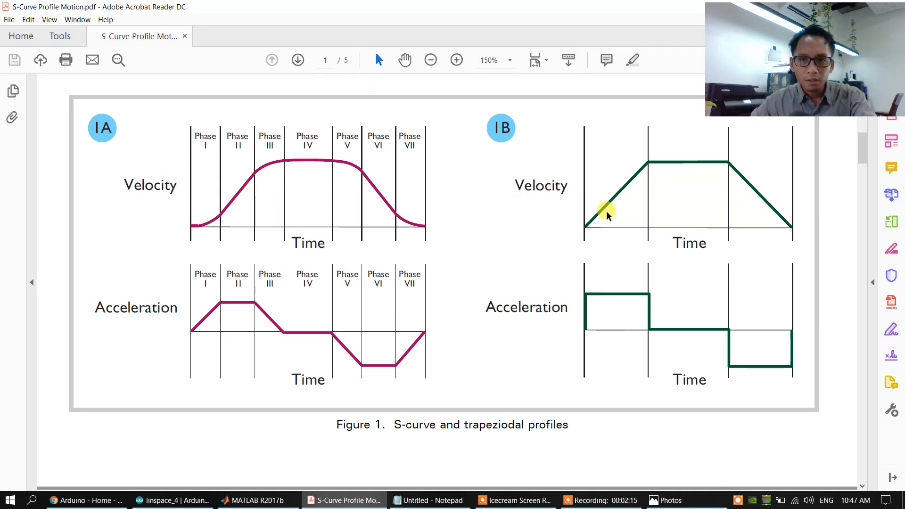
pyautogui.moveTo(607, 219)
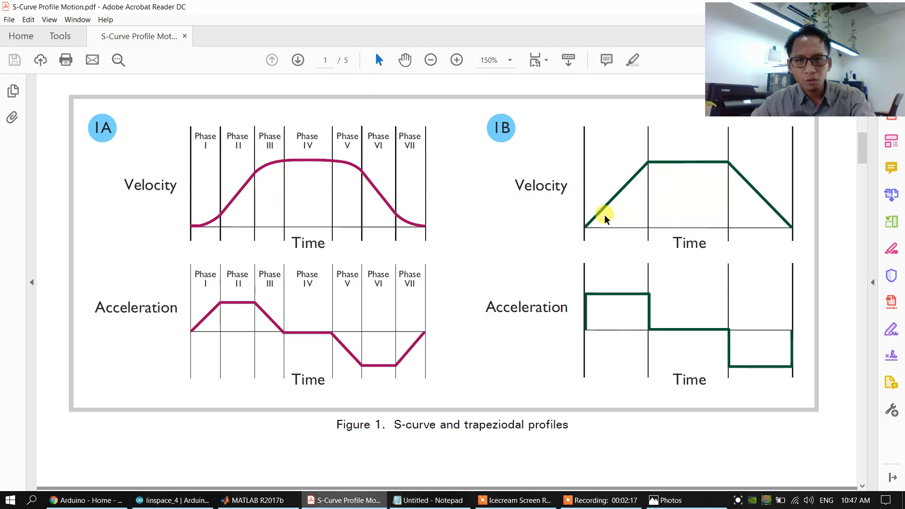
pyautogui.moveTo(602, 226)
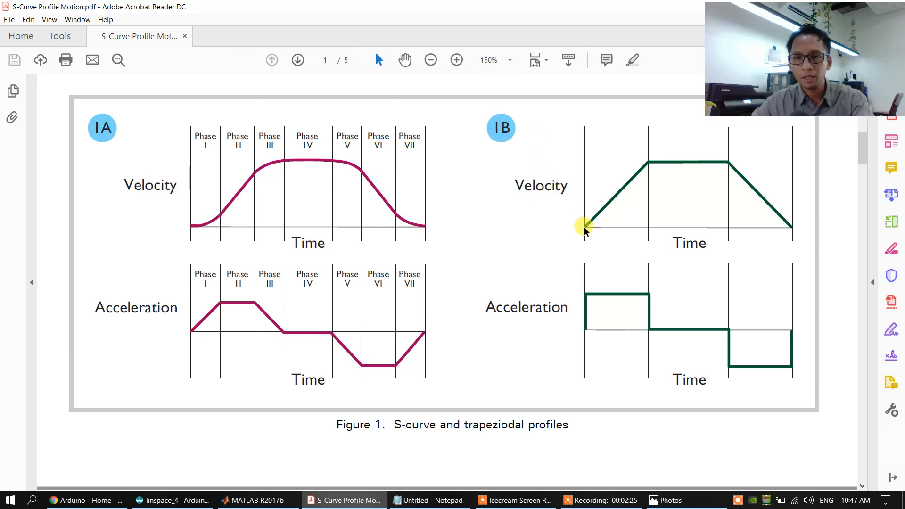
pyautogui.moveTo(589, 227)
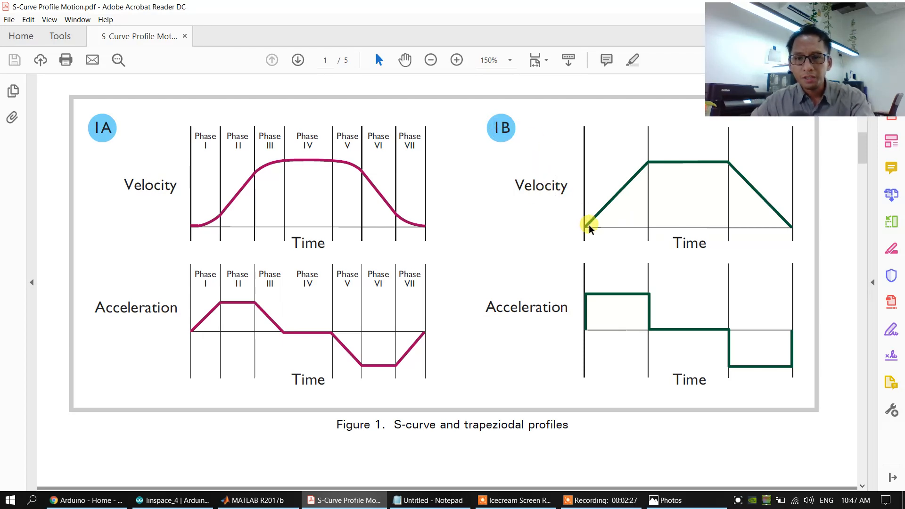
pyautogui.moveTo(638, 225)
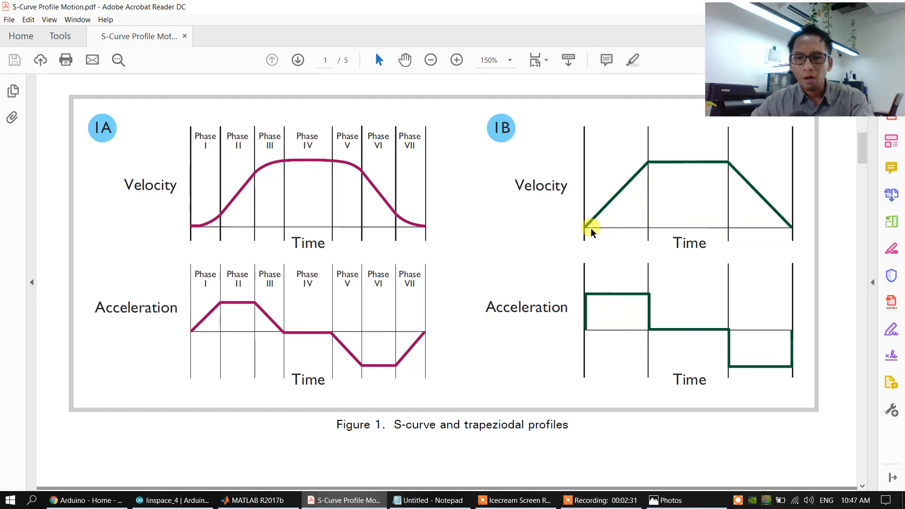
pyautogui.moveTo(791, 231)
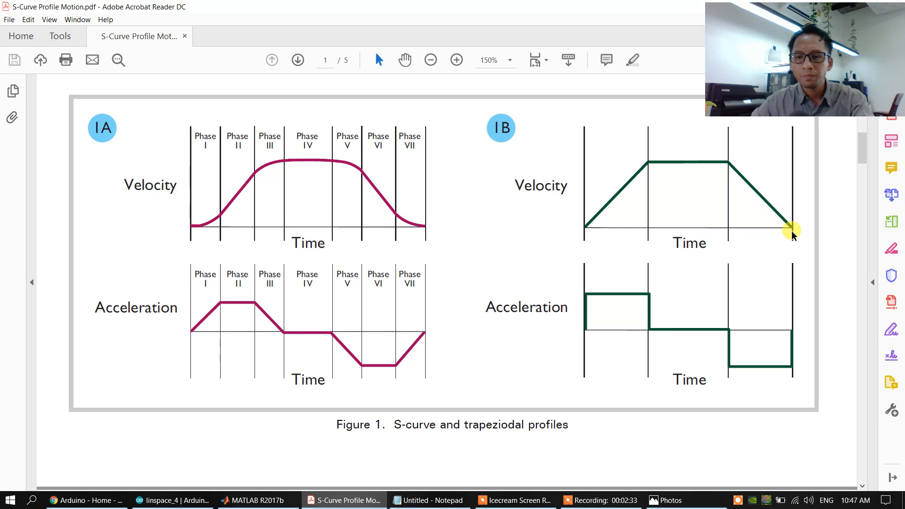
pyautogui.moveTo(588, 328)
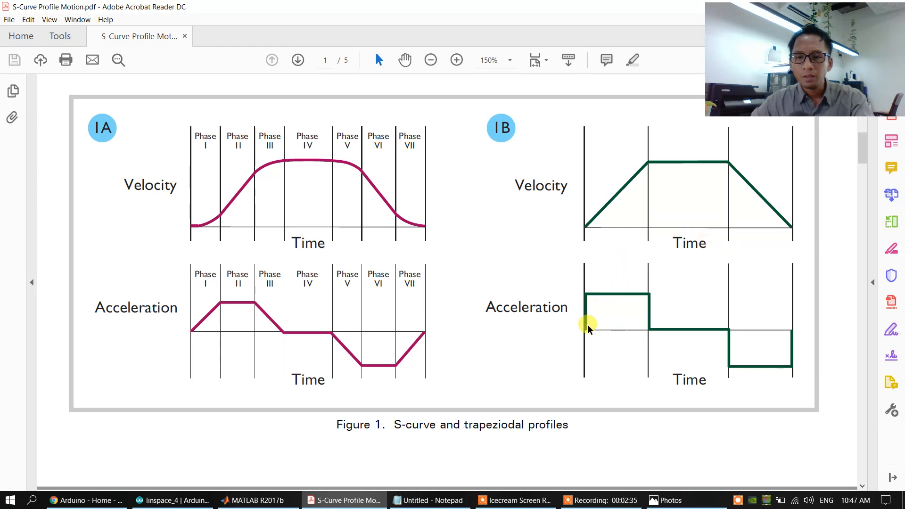
pyautogui.moveTo(588, 337)
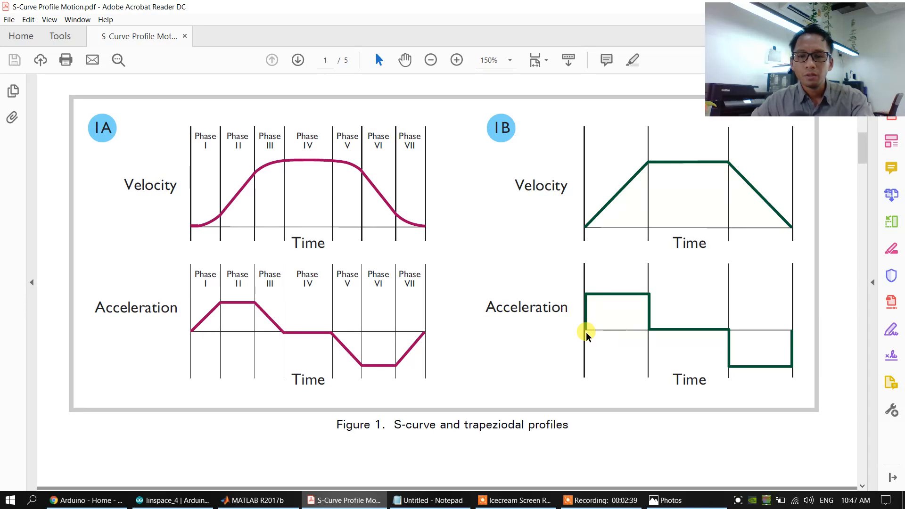
pyautogui.moveTo(588, 300)
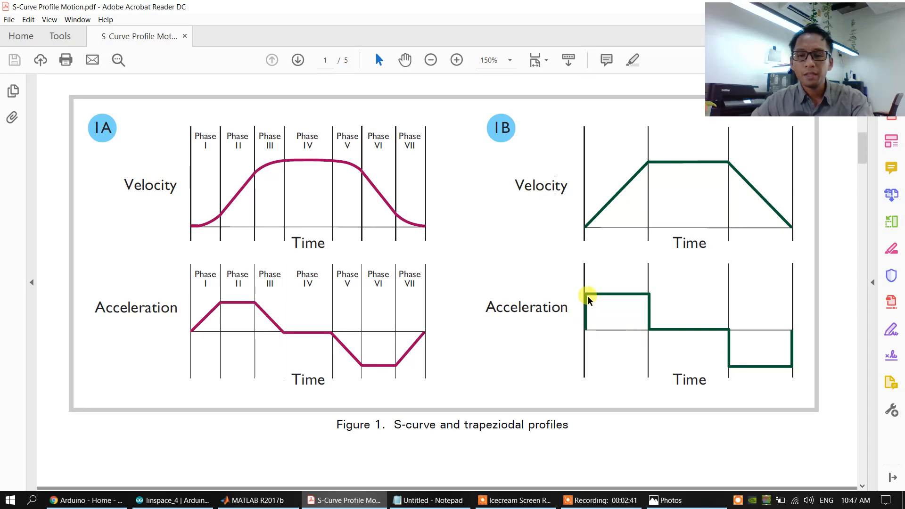
pyautogui.moveTo(650, 334)
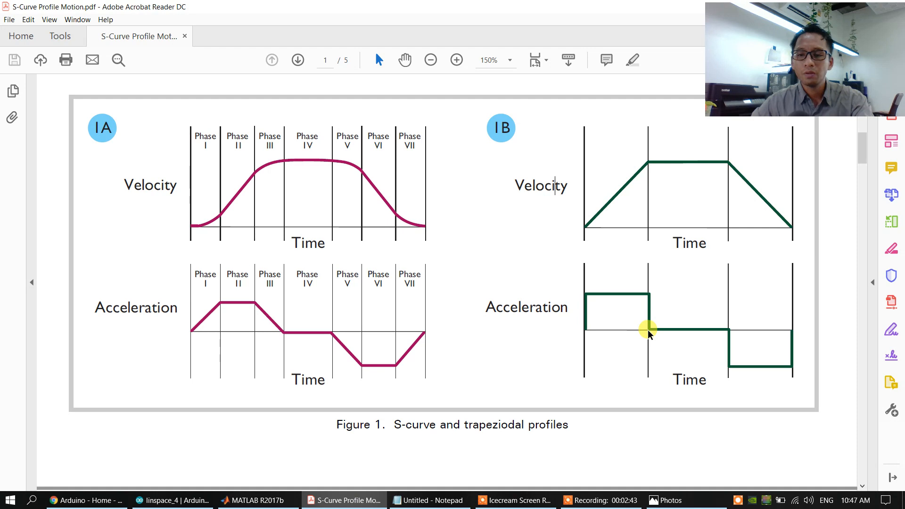
pyautogui.moveTo(709, 335)
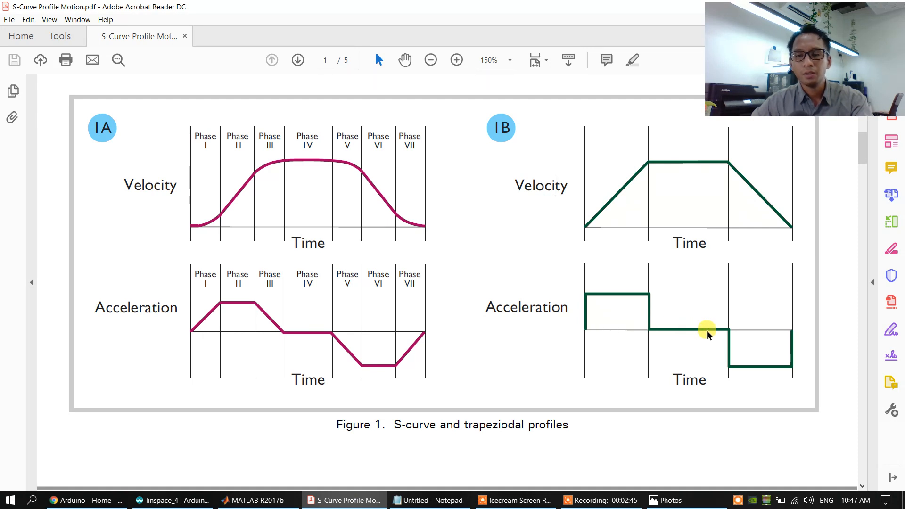
pyautogui.moveTo(728, 362)
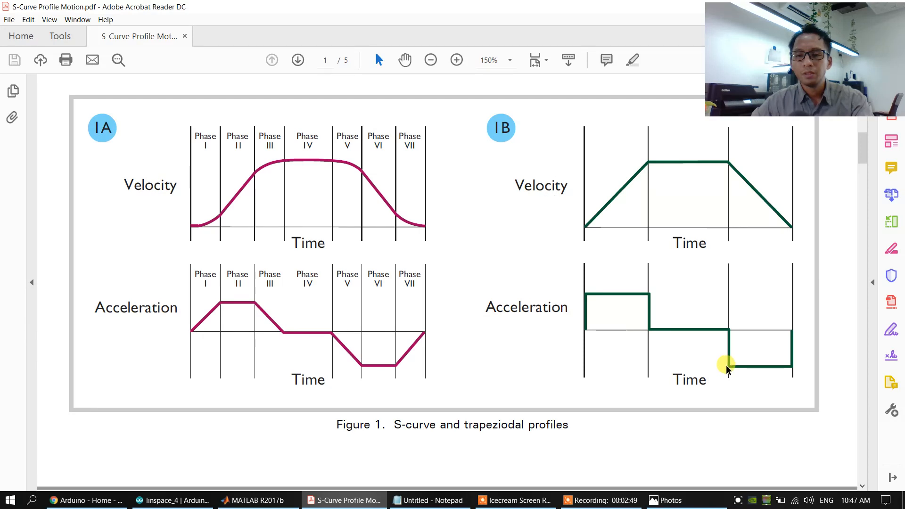
pyautogui.moveTo(796, 335)
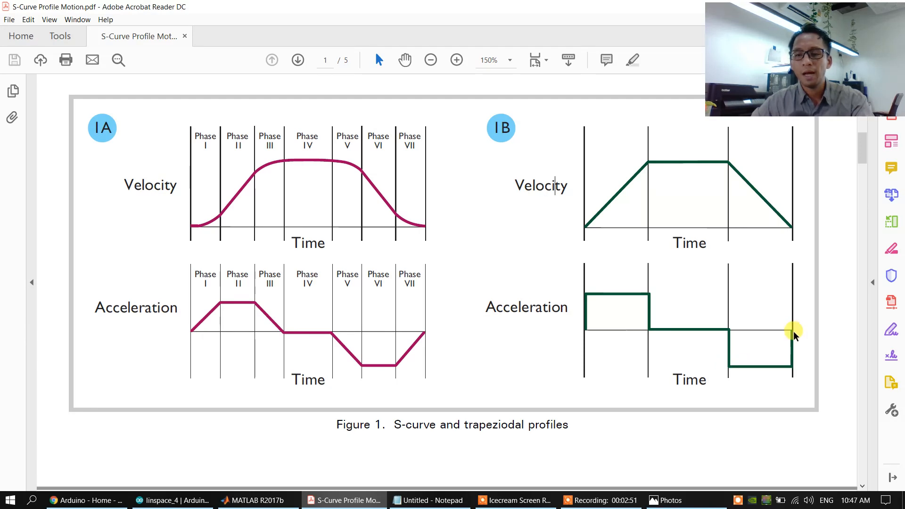
pyautogui.moveTo(584, 224)
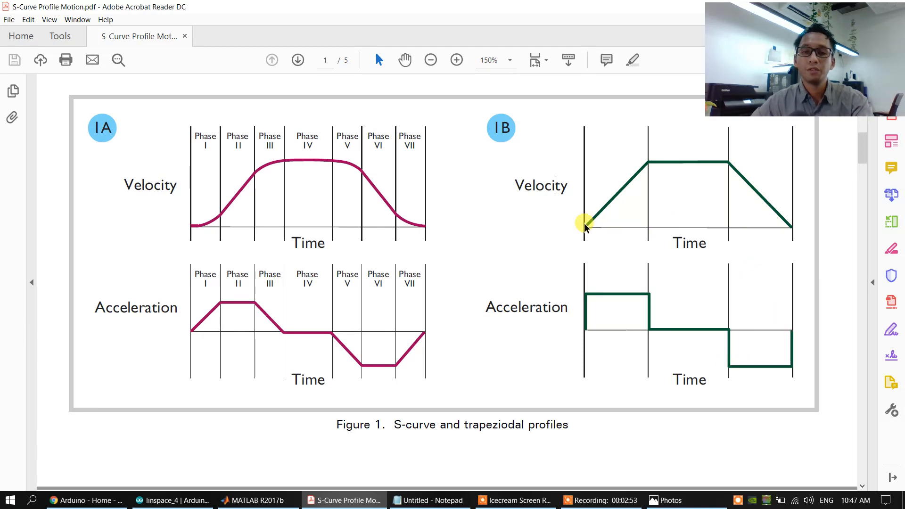
pyautogui.moveTo(641, 162)
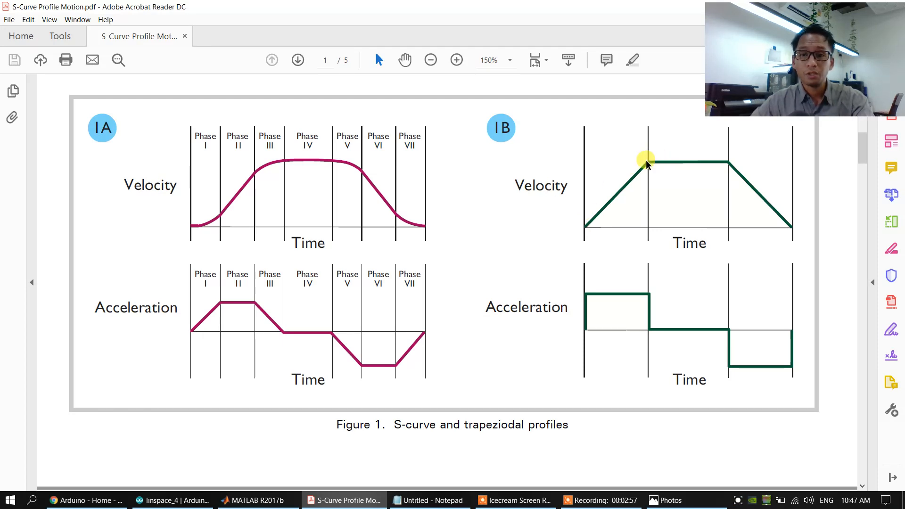
pyautogui.moveTo(661, 173)
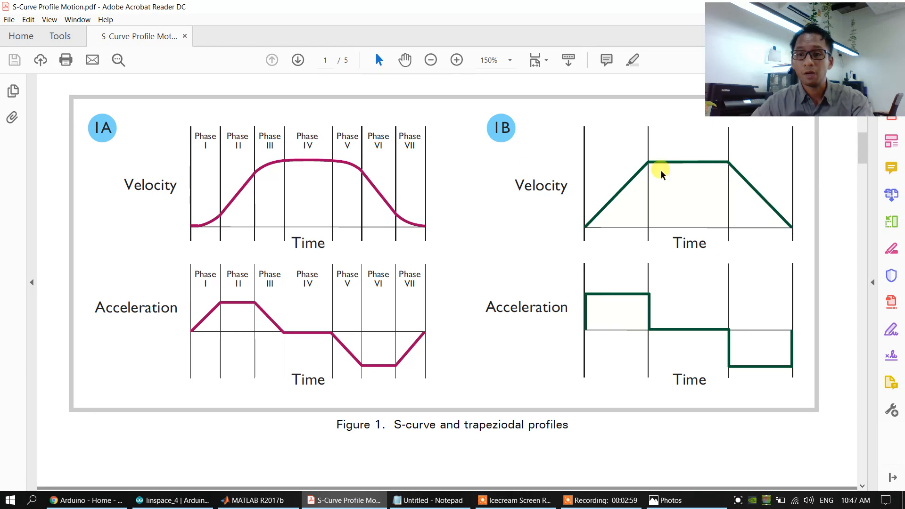
pyautogui.moveTo(607, 226)
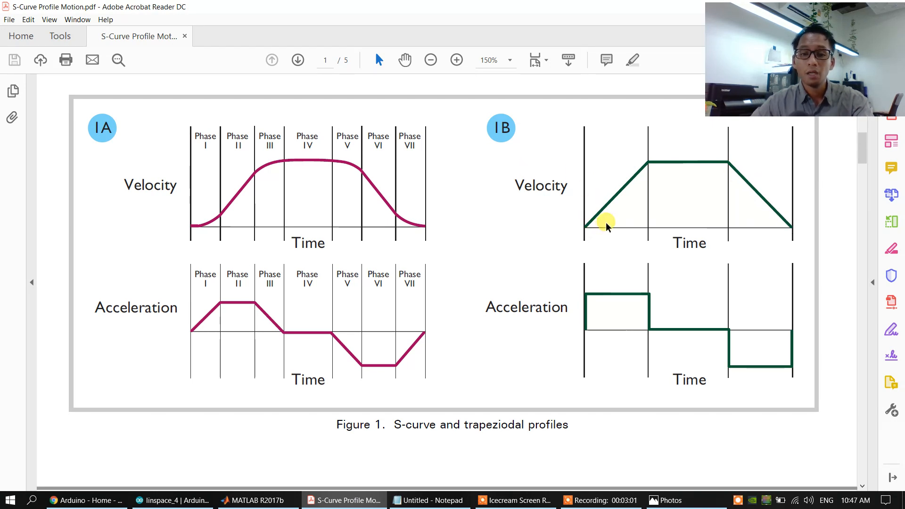
pyautogui.moveTo(389, 183)
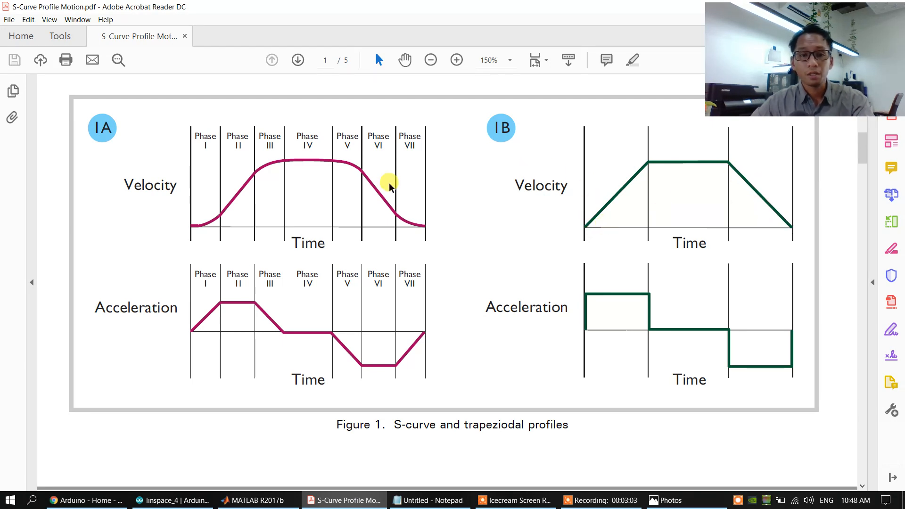
# Zoom the PDF from 150% to 200% on the Figure 1 S-curve graphs.
pyautogui.click(456, 60)
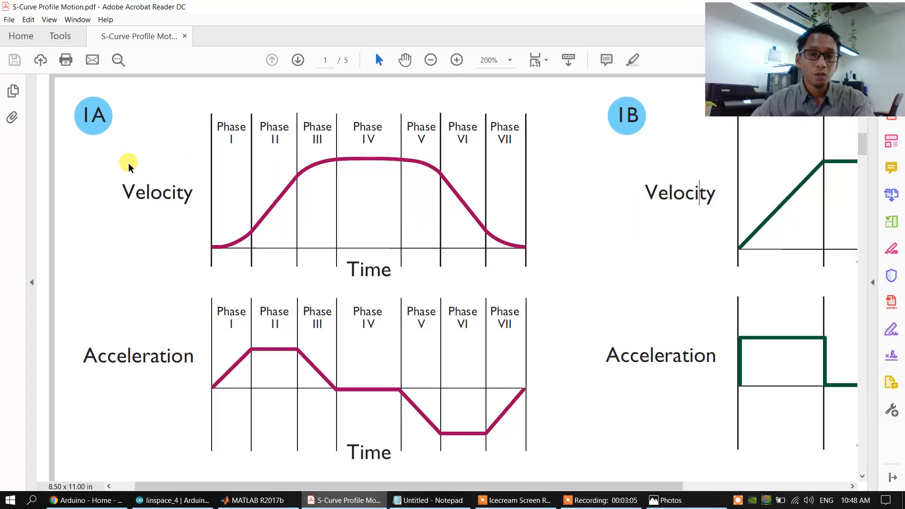
pyautogui.moveTo(137, 191)
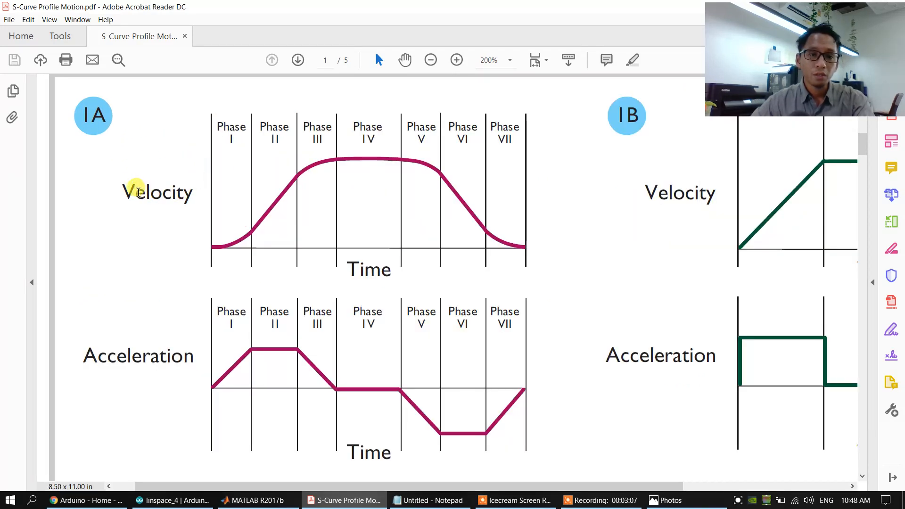
pyautogui.moveTo(221, 232)
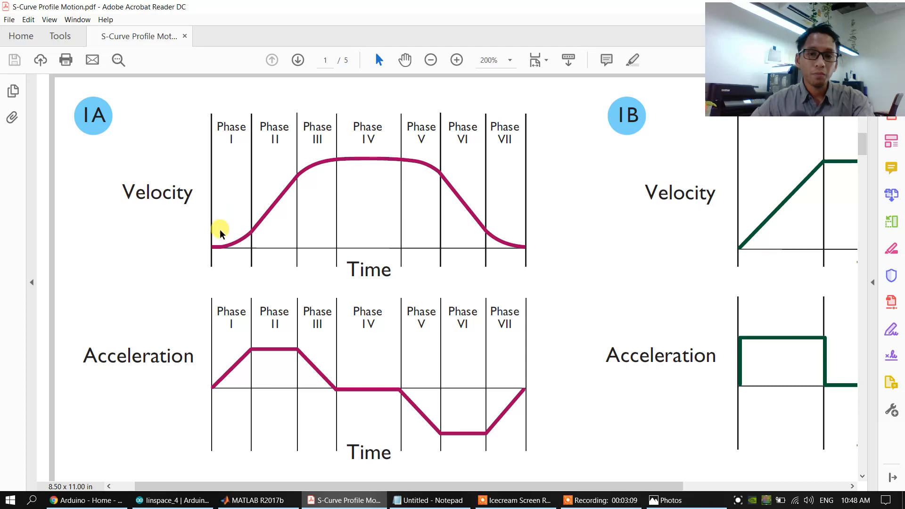
pyautogui.moveTo(216, 242)
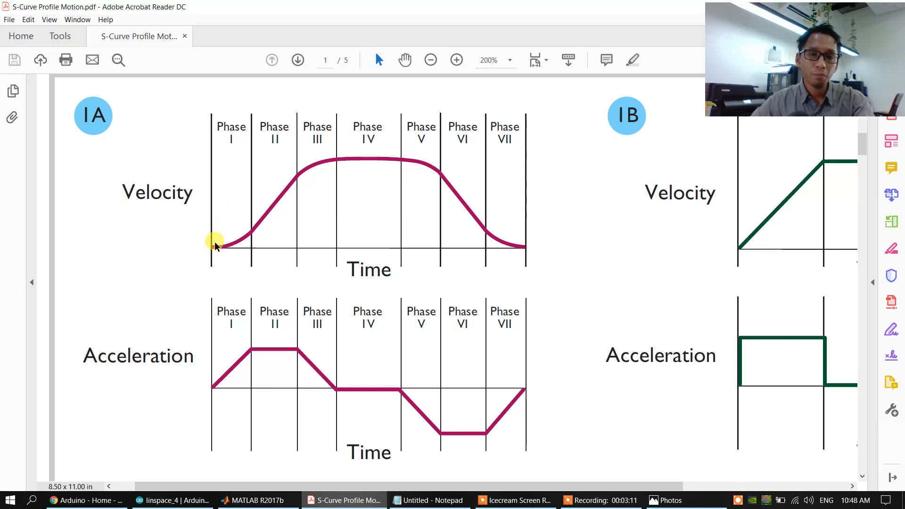
pyautogui.moveTo(224, 249)
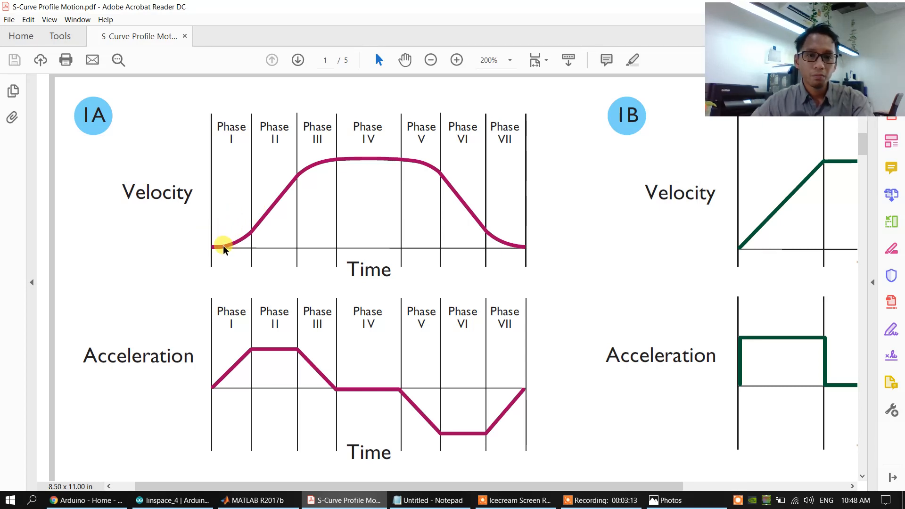
pyautogui.moveTo(416, 167)
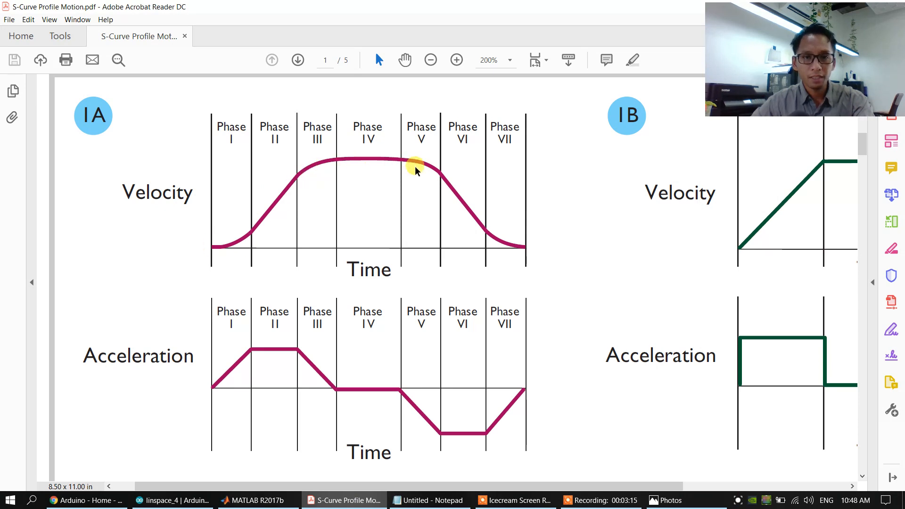
pyautogui.moveTo(210, 390)
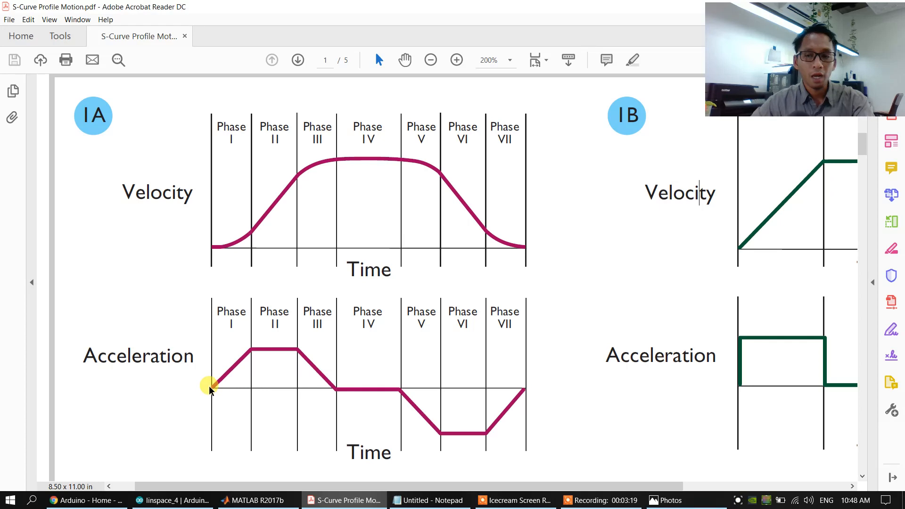
pyautogui.moveTo(246, 353)
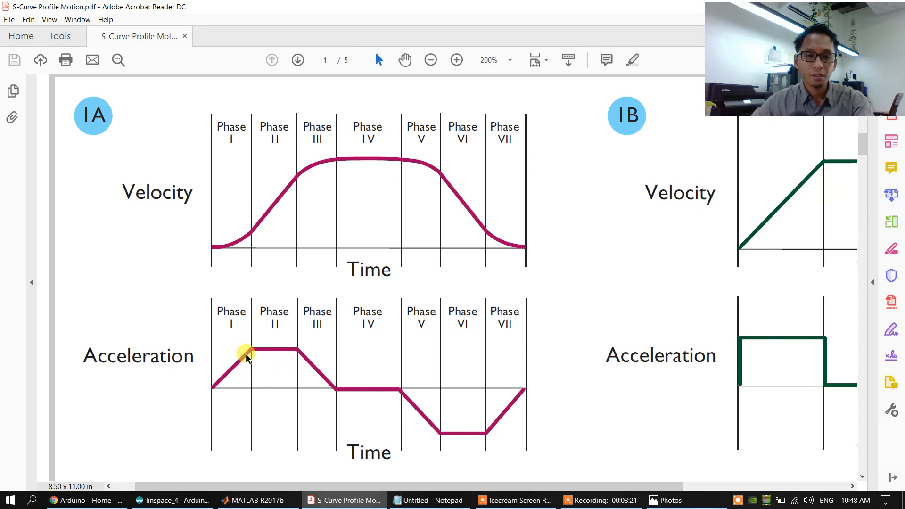
pyautogui.moveTo(251, 258)
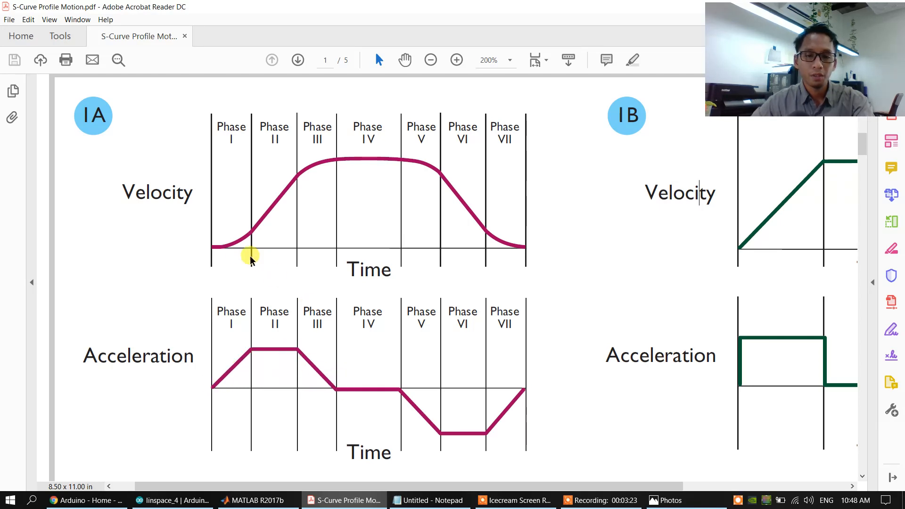
pyautogui.moveTo(199, 239)
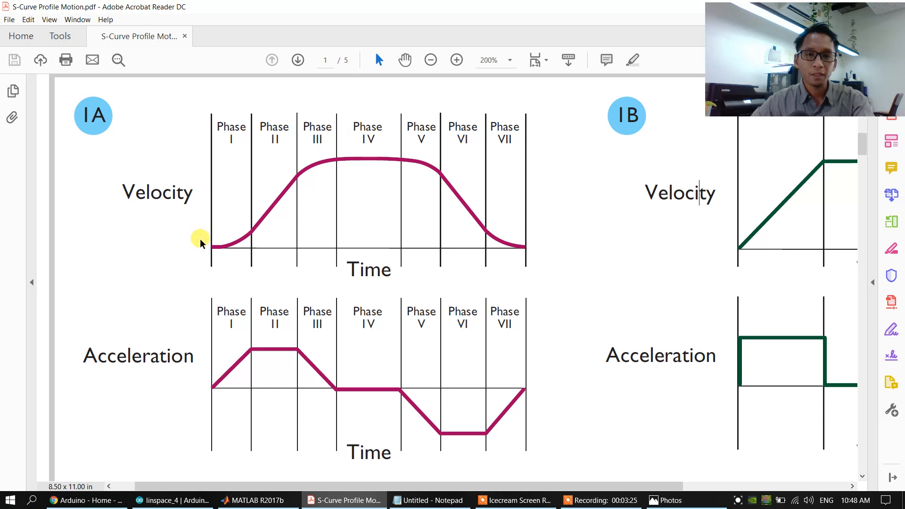
pyautogui.moveTo(261, 219)
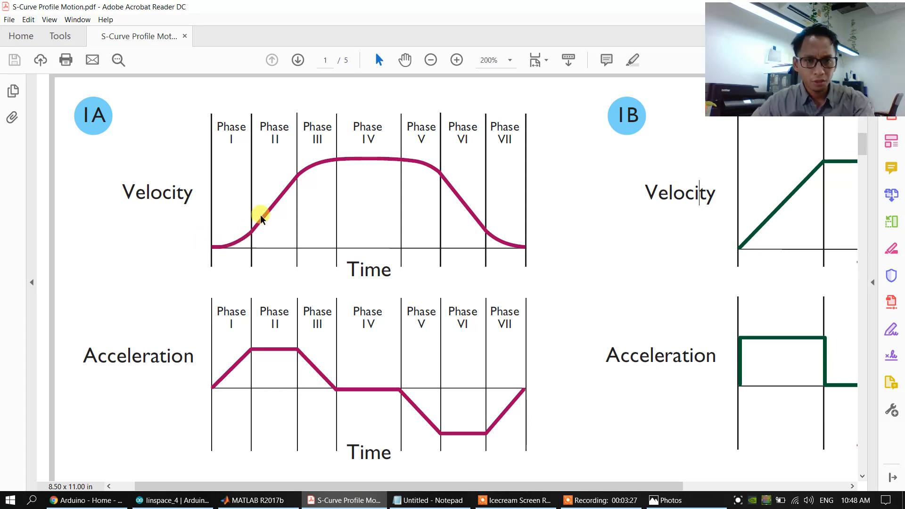
pyautogui.moveTo(491, 225)
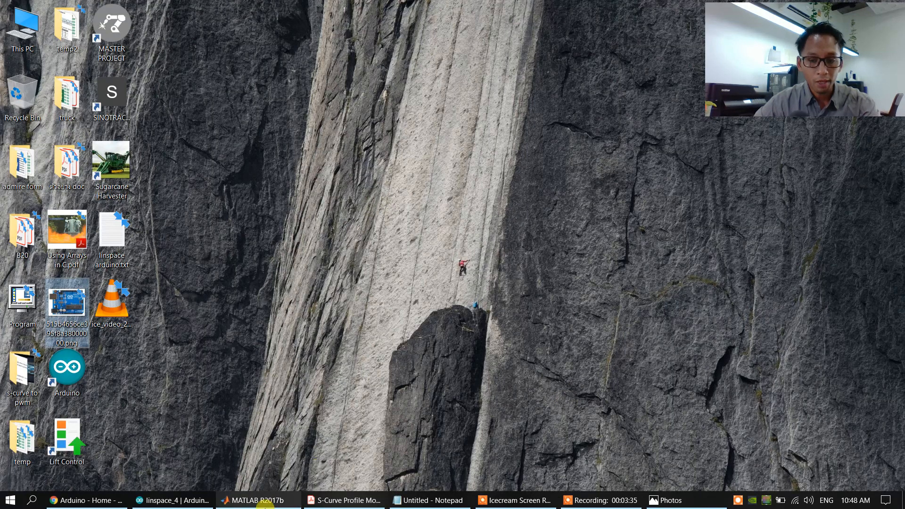
# Switch to s_curve_motion.m in MATLAB and highlight the sigmoid formula comment line.
pyautogui.click(257, 500)
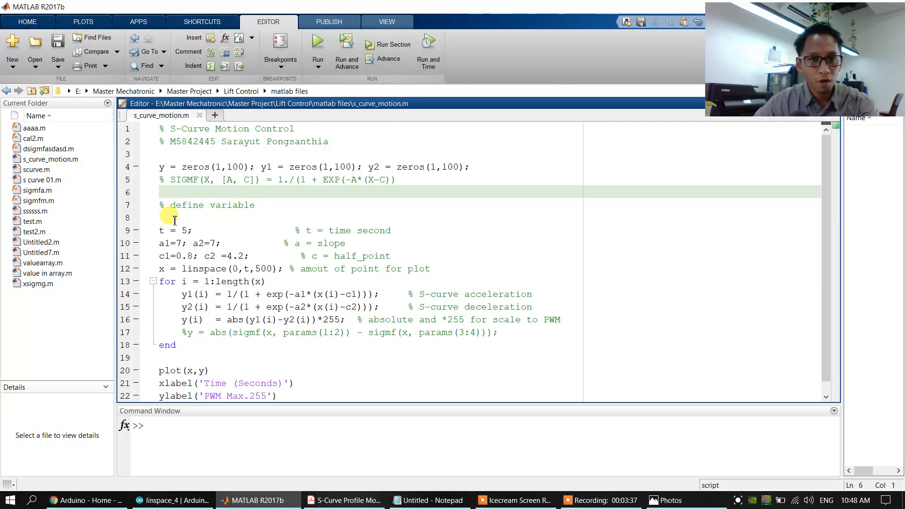
pyautogui.moveTo(254, 225)
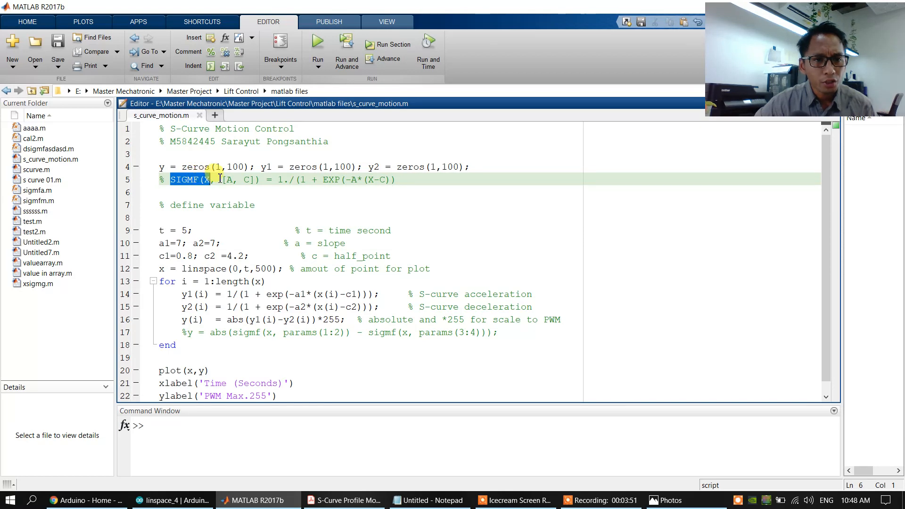
pyautogui.moveTo(214, 179); pyautogui.dragTo(396, 180)
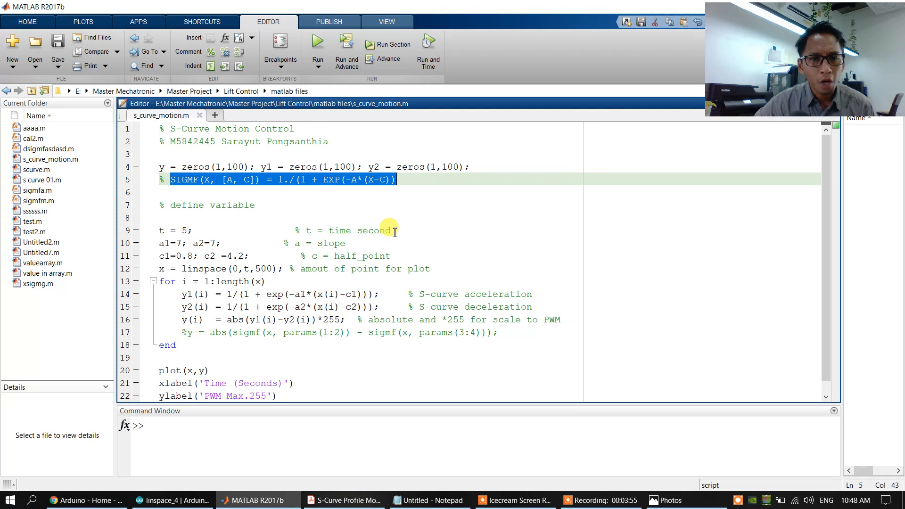
pyautogui.moveTo(360, 231)
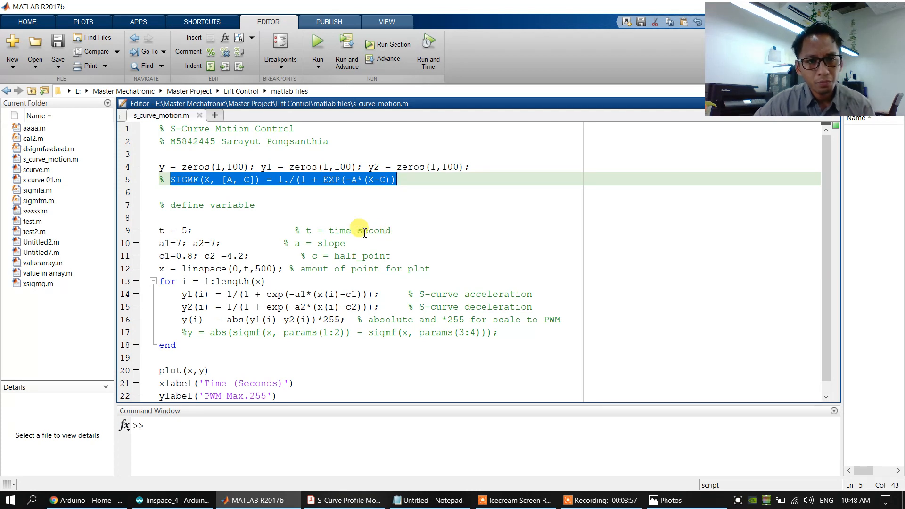
pyautogui.moveTo(334, 229)
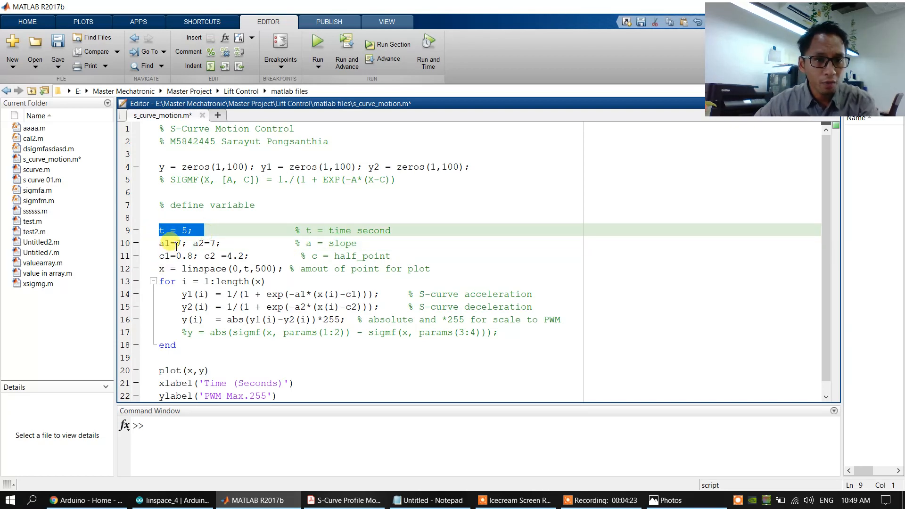
pyautogui.click(186, 230)
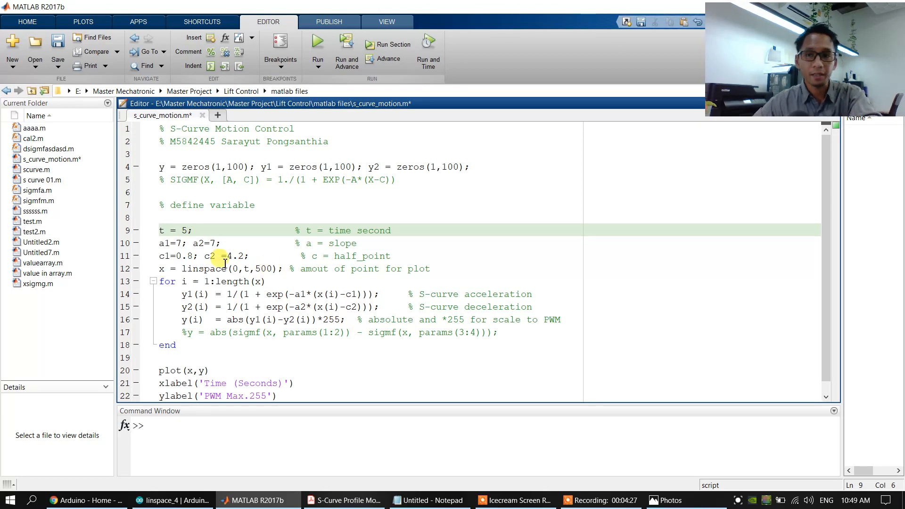
pyautogui.doubleClick(168, 243)
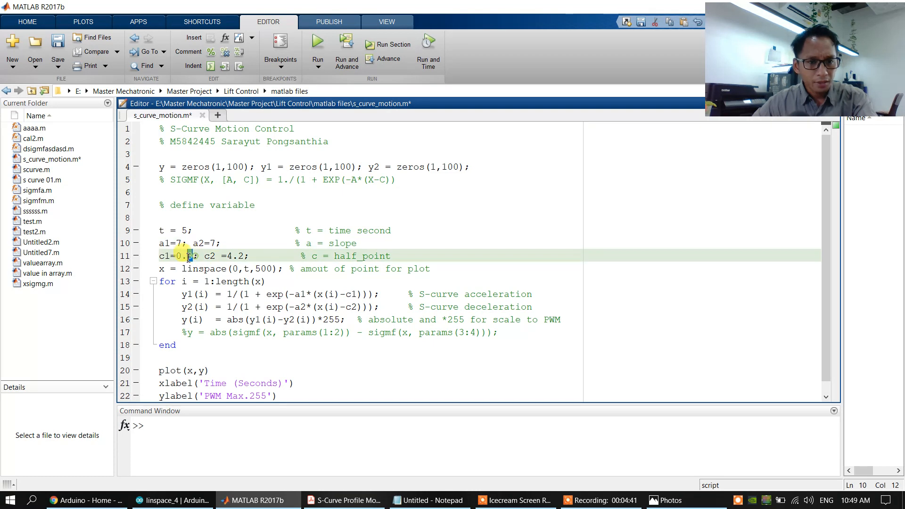
pyautogui.doubleClick(172, 255)
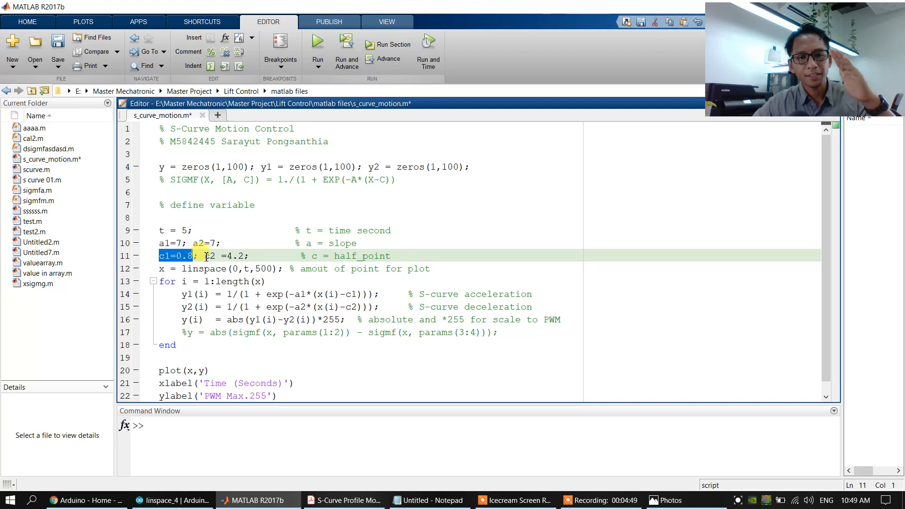
pyautogui.doubleClick(214, 255)
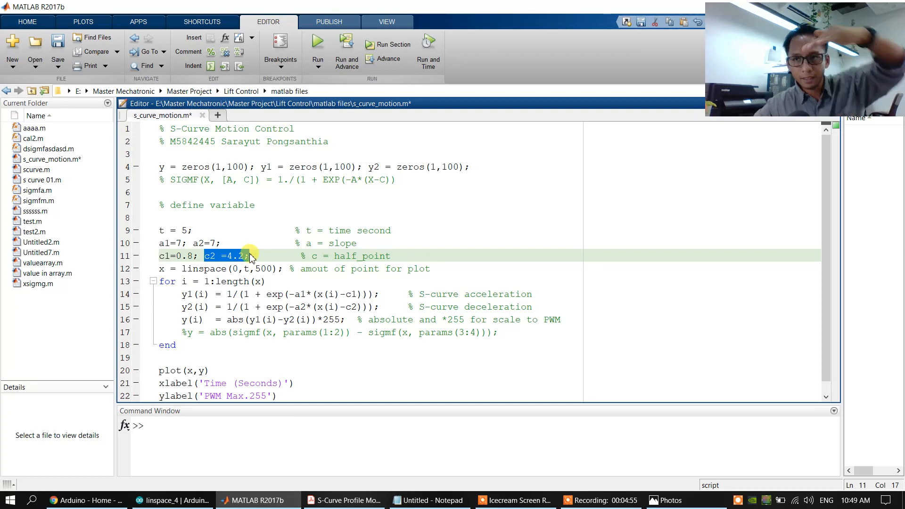
pyautogui.click(345, 256)
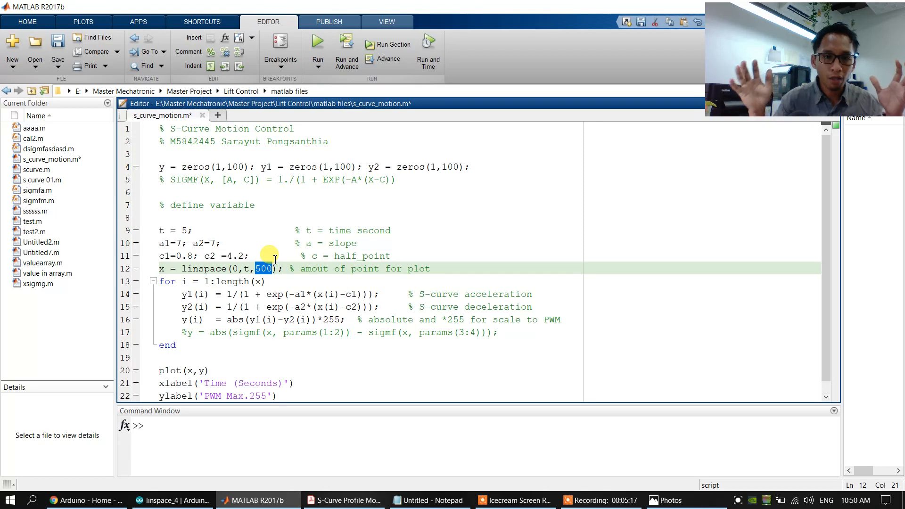
pyautogui.moveTo(184, 282)
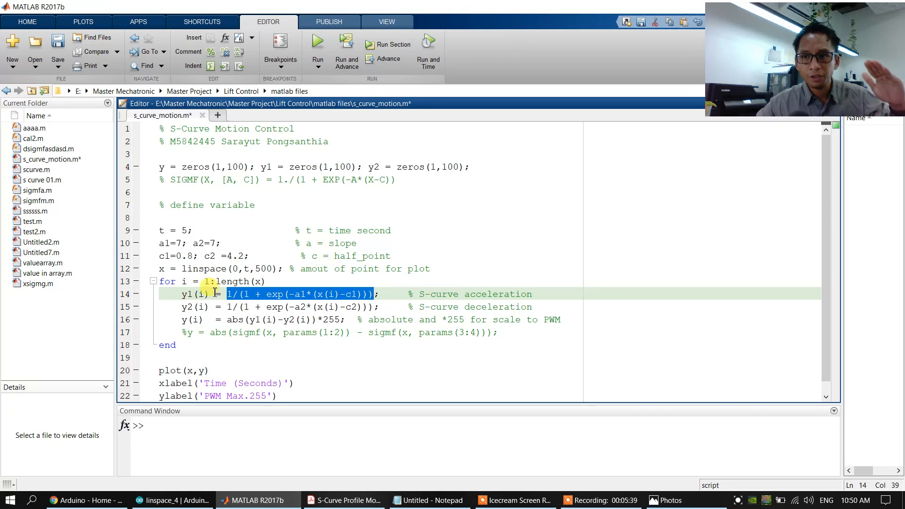
# Alternate between the PDF's Figure 1 and the MATLAB script, then minimise the PDF.
pyautogui.click(344, 500)
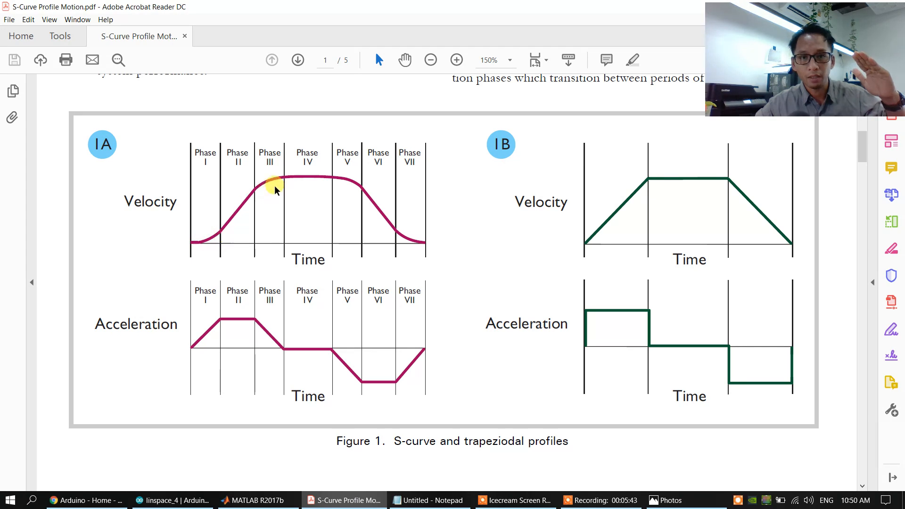
pyautogui.moveTo(356, 186)
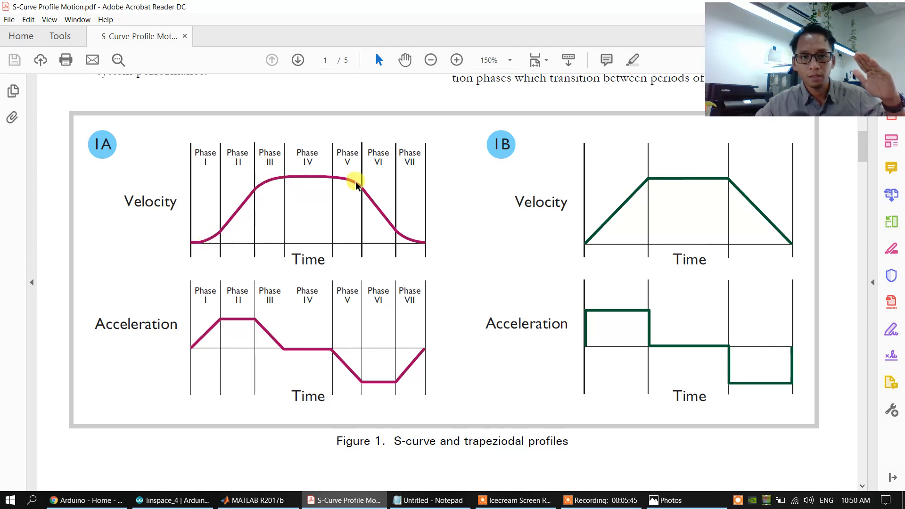
pyautogui.click(256, 499)
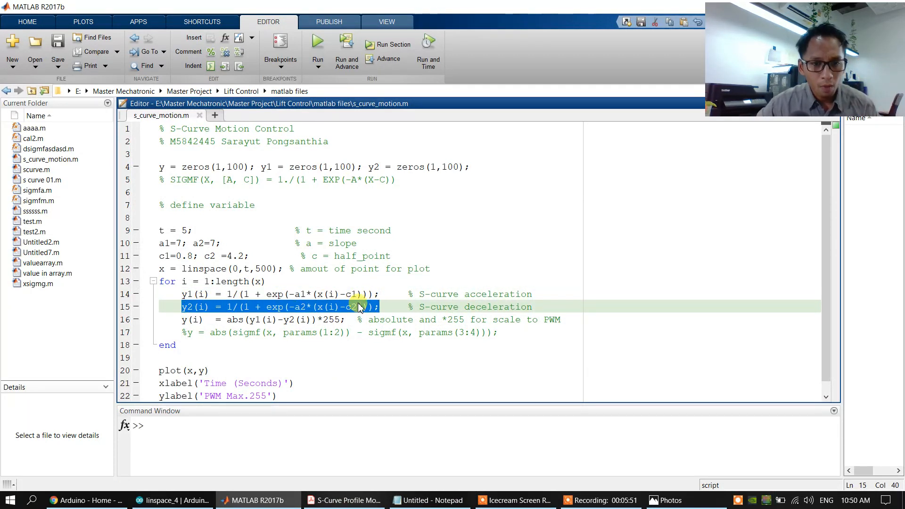
pyautogui.click(344, 499)
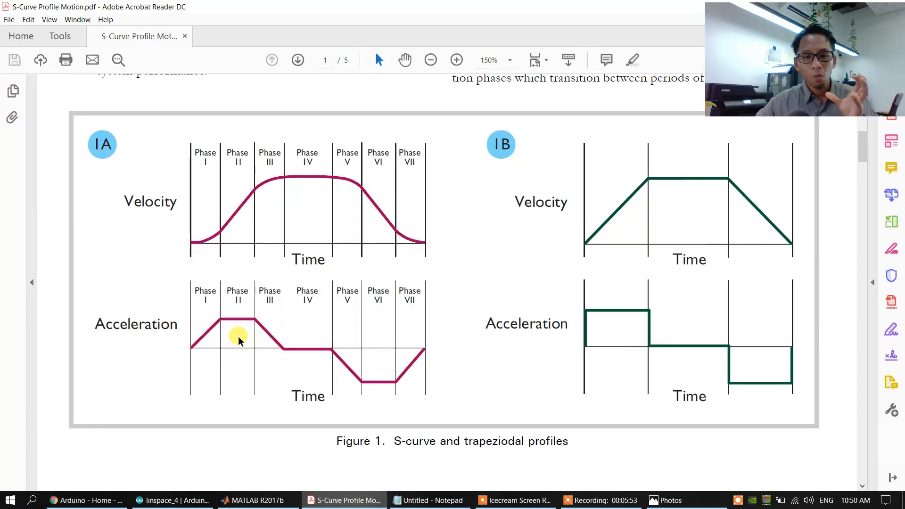
pyautogui.moveTo(370, 213)
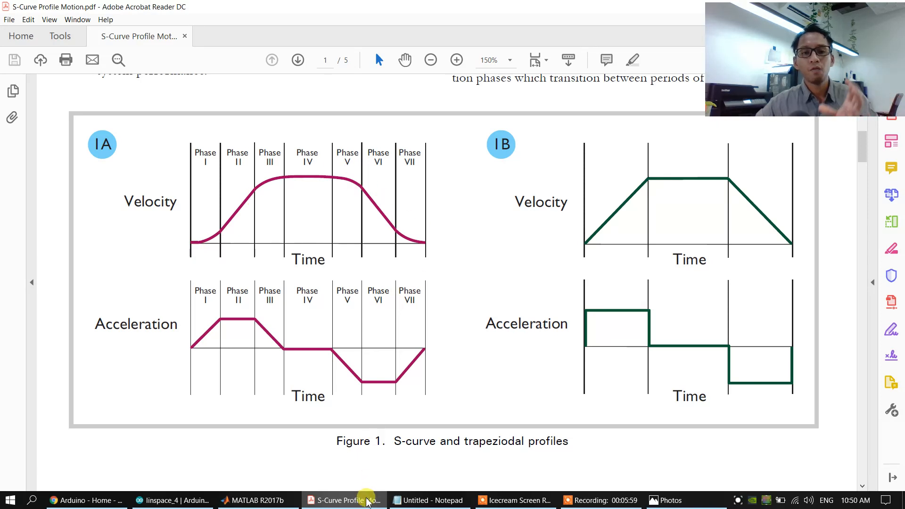
pyautogui.click(254, 499)
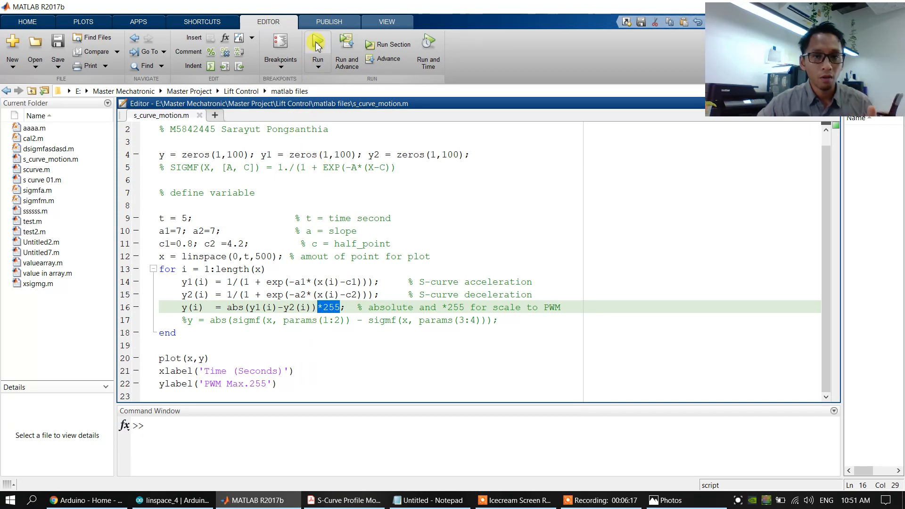
# Run s_curve_motion and maximise the resulting PWM-versus-time Figure 1 window.
pyautogui.click(316, 44)
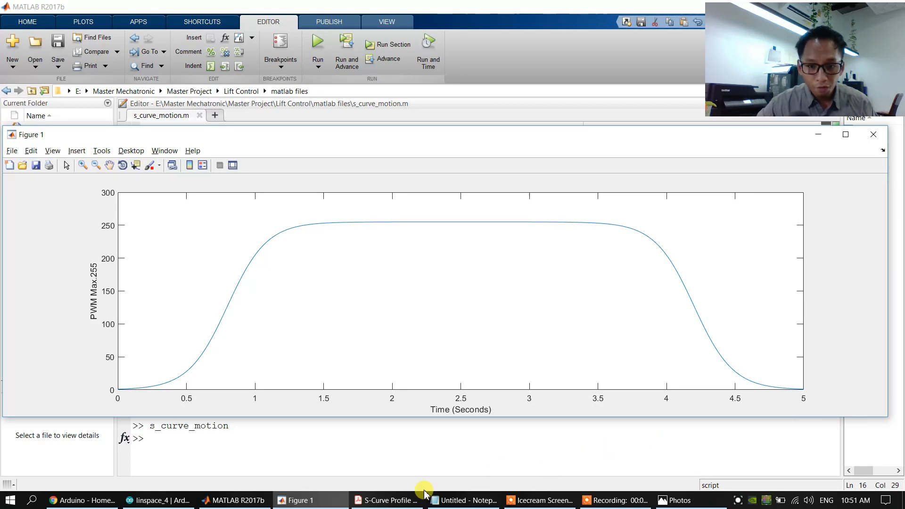
pyautogui.click(386, 500)
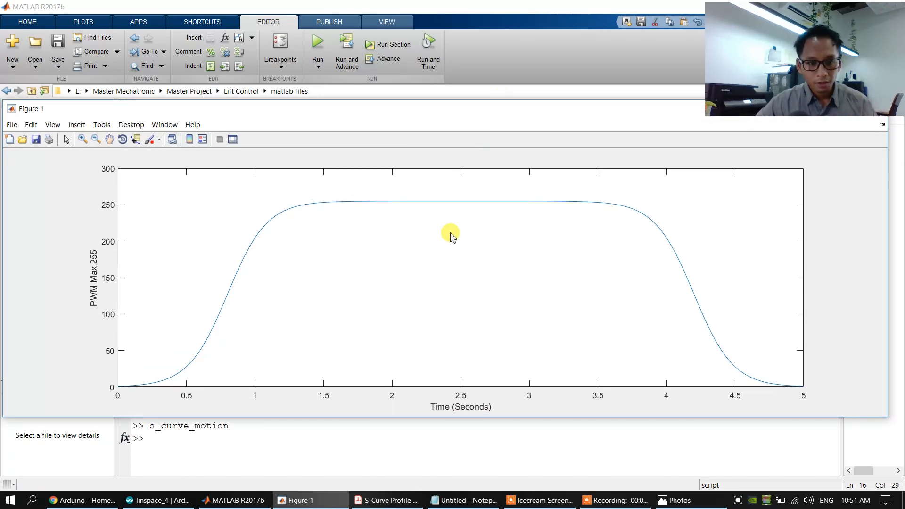
pyautogui.moveTo(233, 500)
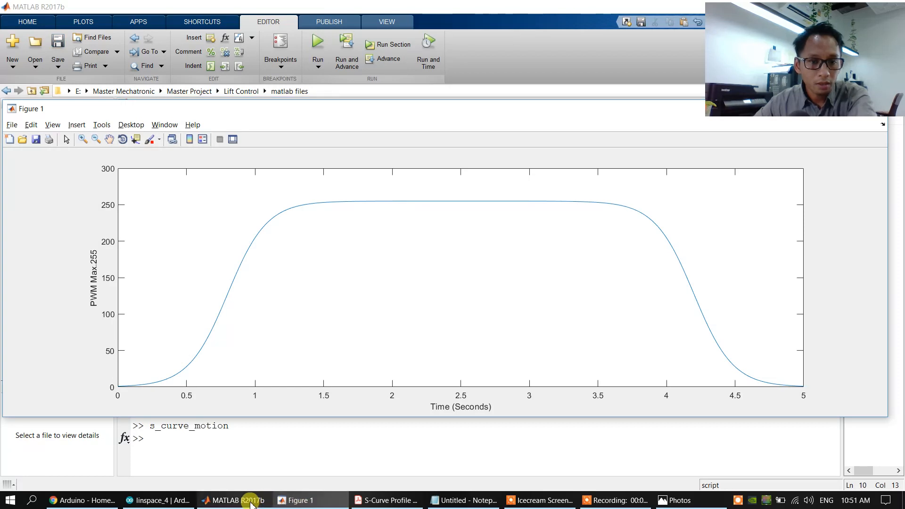
# Return to the script editor after viewing the slope-25 plot and undo the slopes back to 7.
pyautogui.click(234, 500)
pyautogui.write('s_curve_motion')
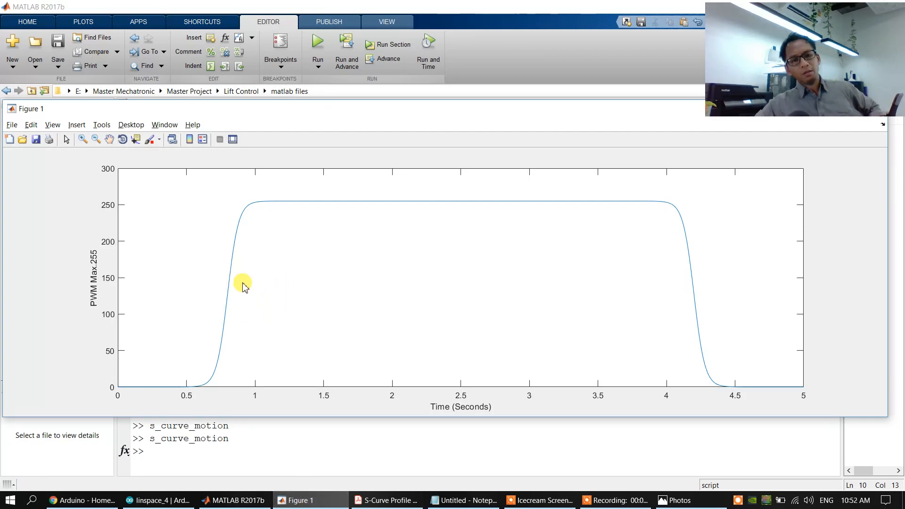
pyautogui.moveTo(253, 462)
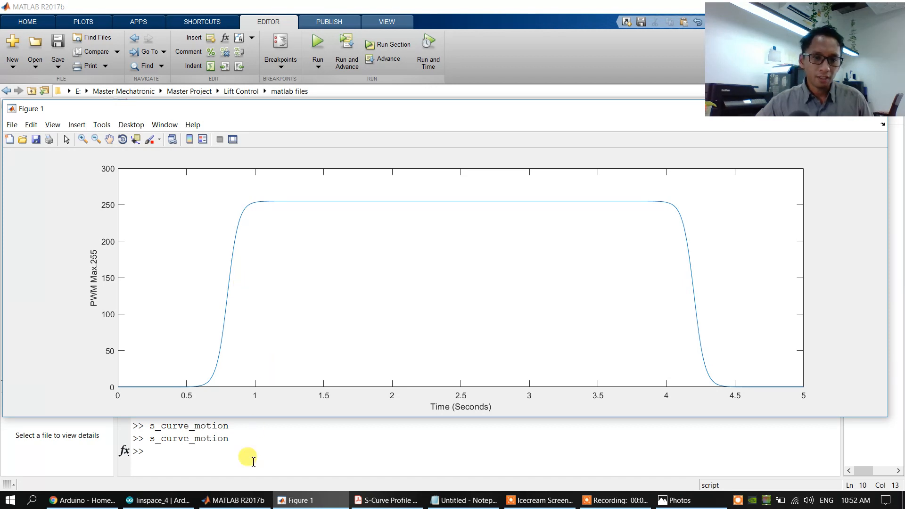
pyautogui.click(234, 500)
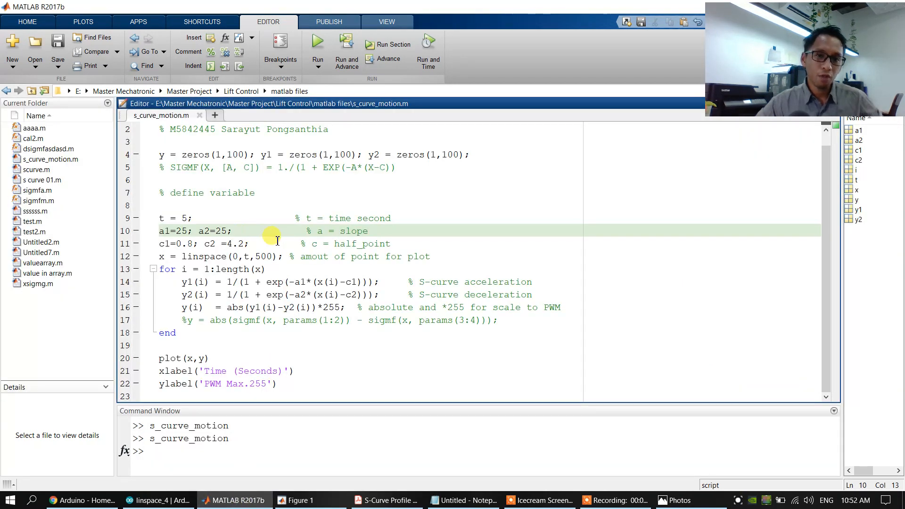
pyautogui.press('ctrl+z')
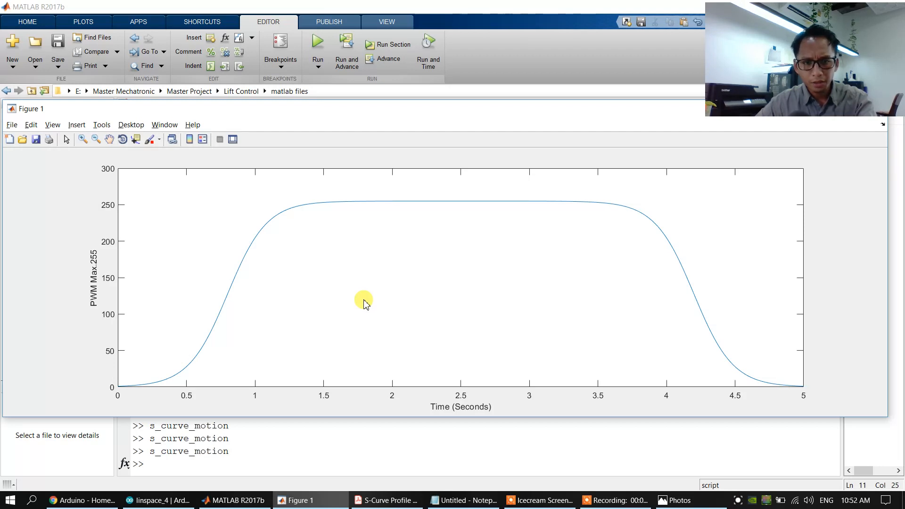
pyautogui.moveTo(312, 499)
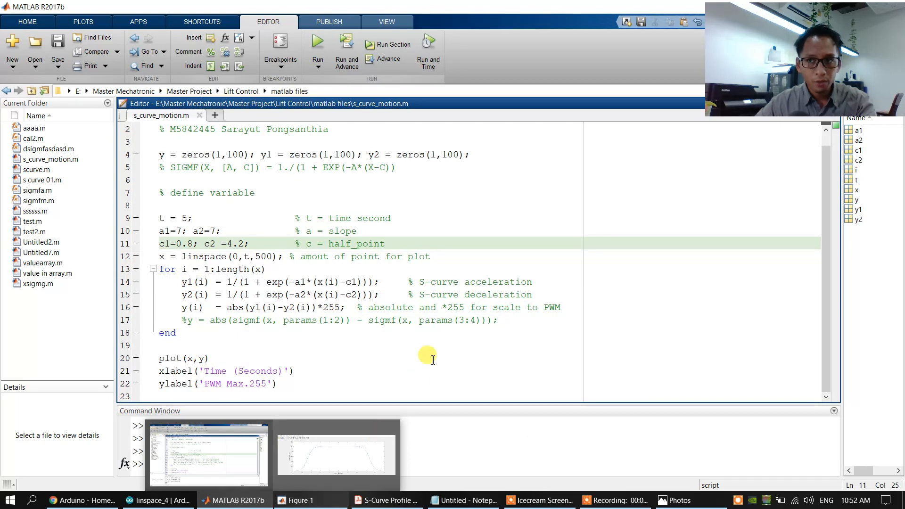
# Save the MATLAB script with Ctrl+S and bring up the linspace_4 sketch in Arduino IDE.
pyautogui.press('ctrl+s')
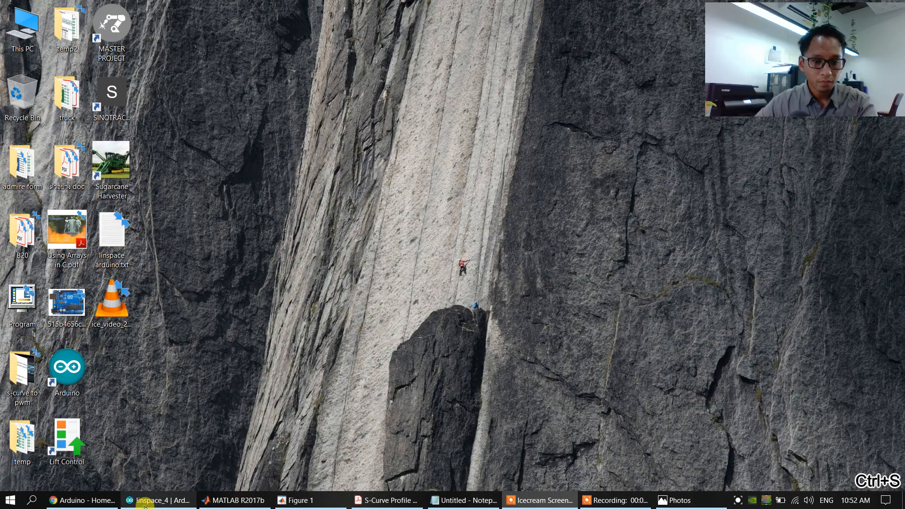
pyautogui.click(156, 500)
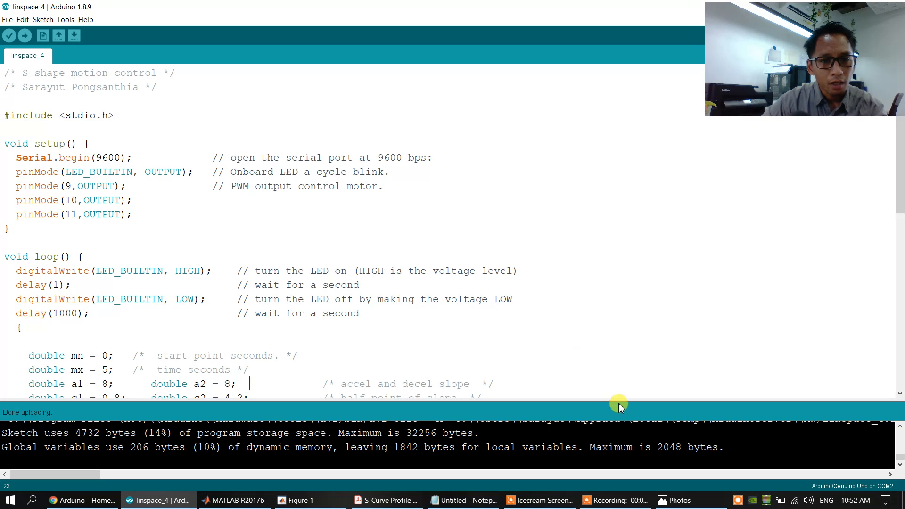
pyautogui.click(614, 500)
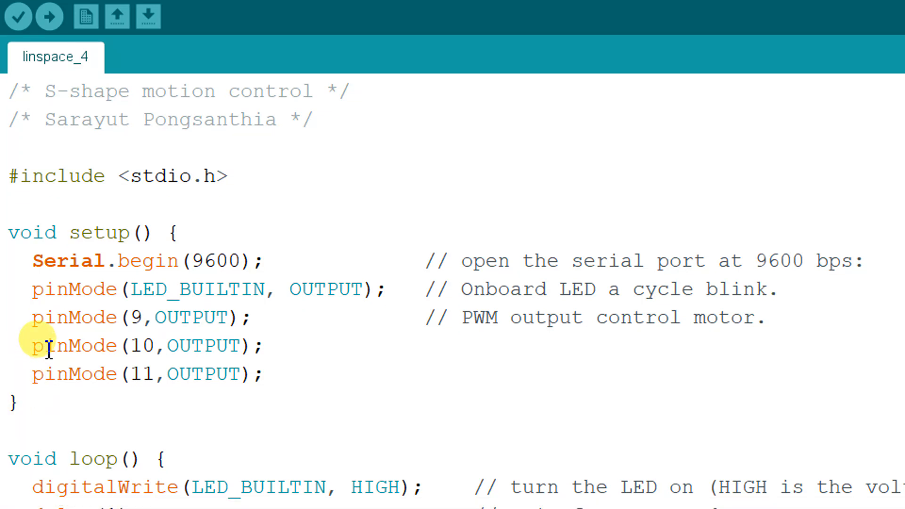
pyautogui.moveTo(40, 261)
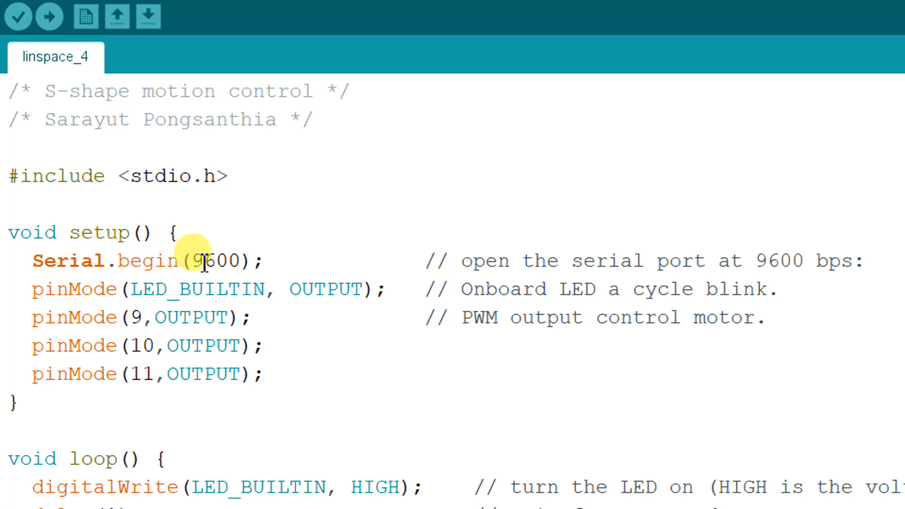
pyautogui.moveTo(116, 317)
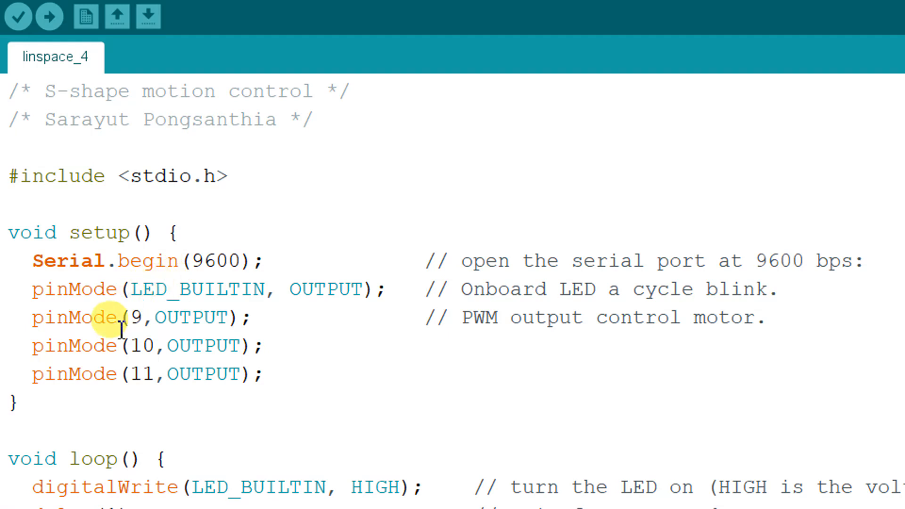
pyautogui.scroll(-3)
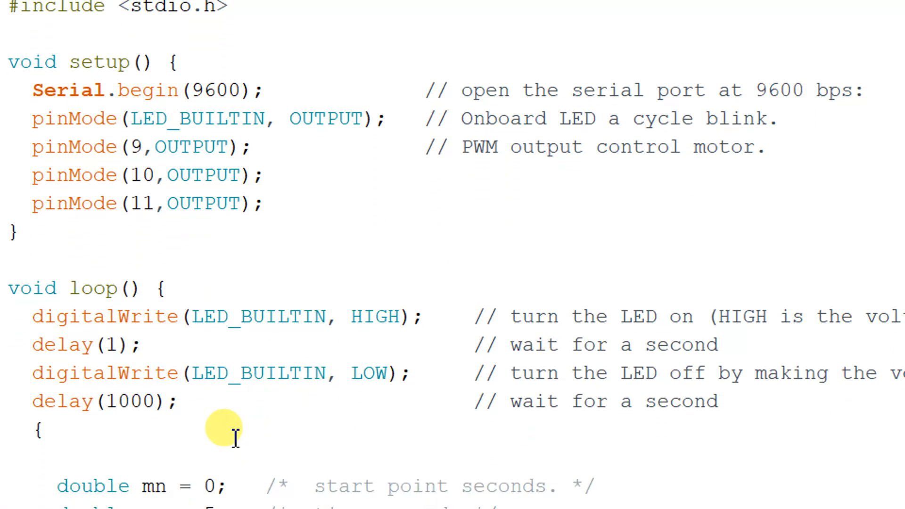
pyautogui.scroll(-3)
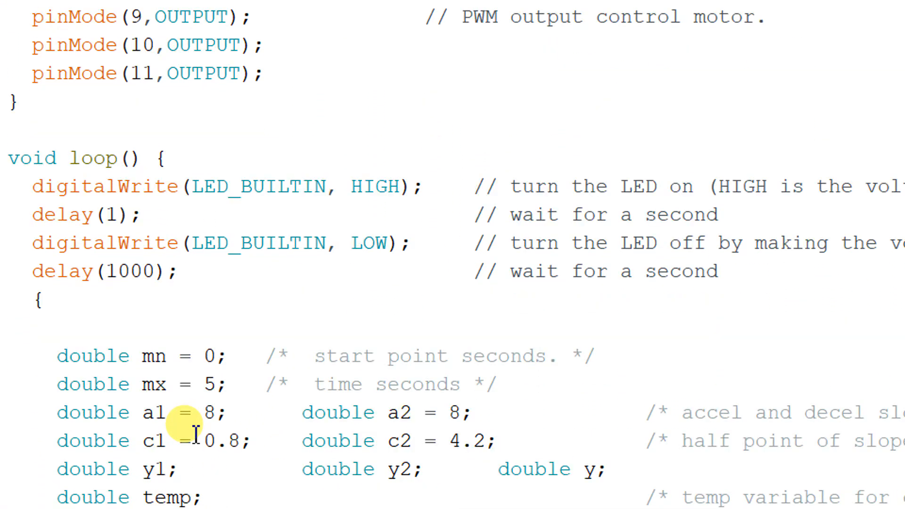
pyautogui.moveTo(191, 422)
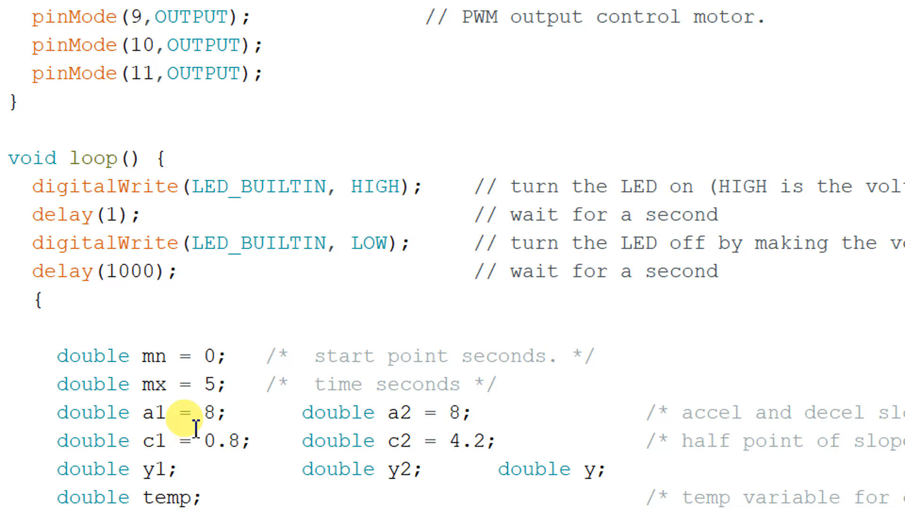
pyautogui.scroll(-3)
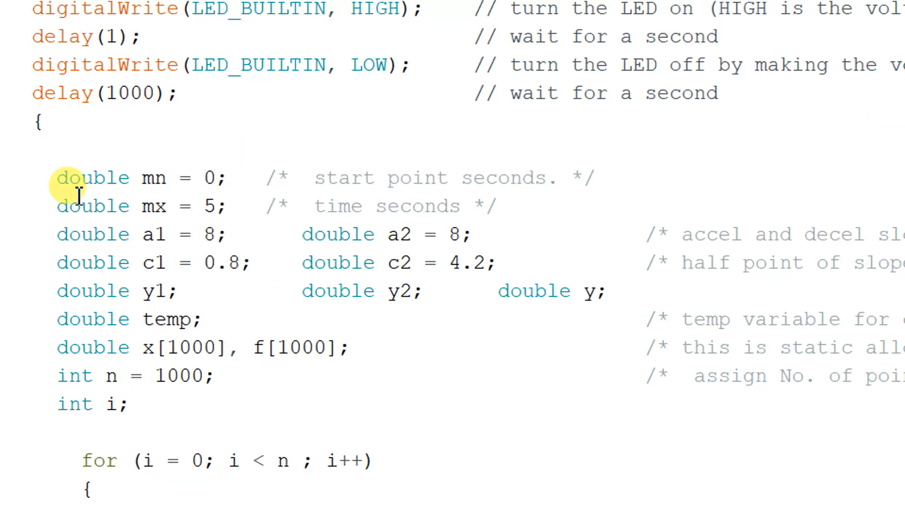
pyautogui.moveTo(133, 178)
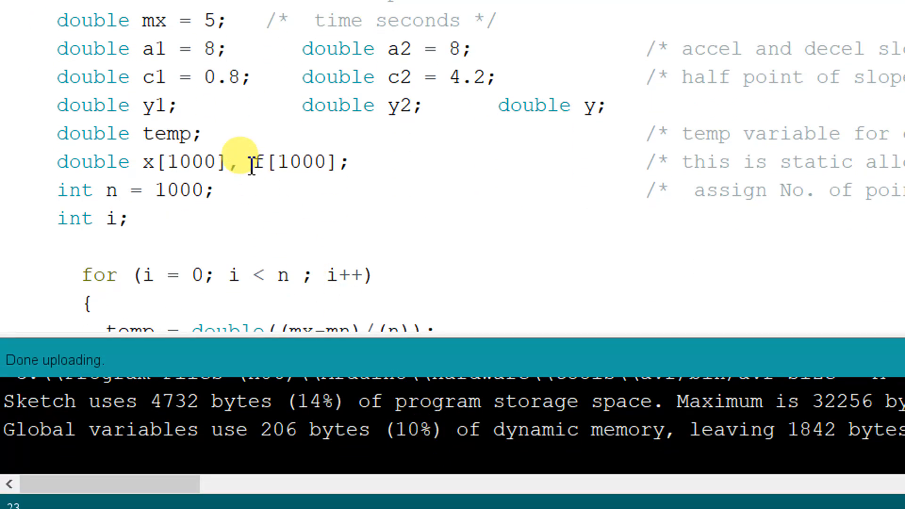
pyautogui.scroll(3)
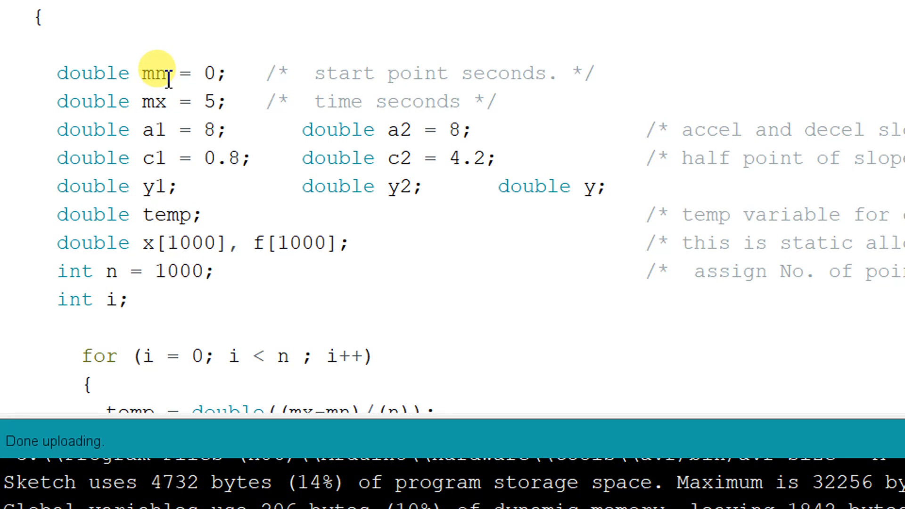
pyautogui.click(164, 102)
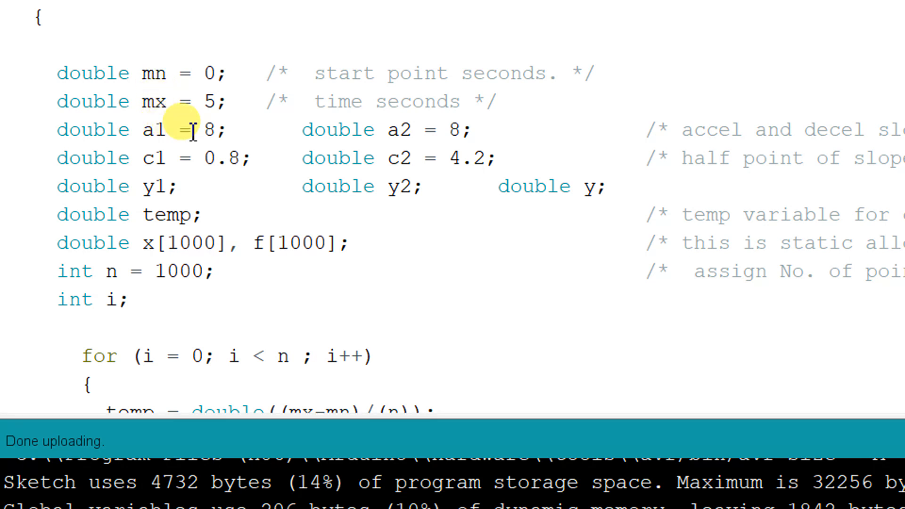
pyautogui.moveTo(314, 130)
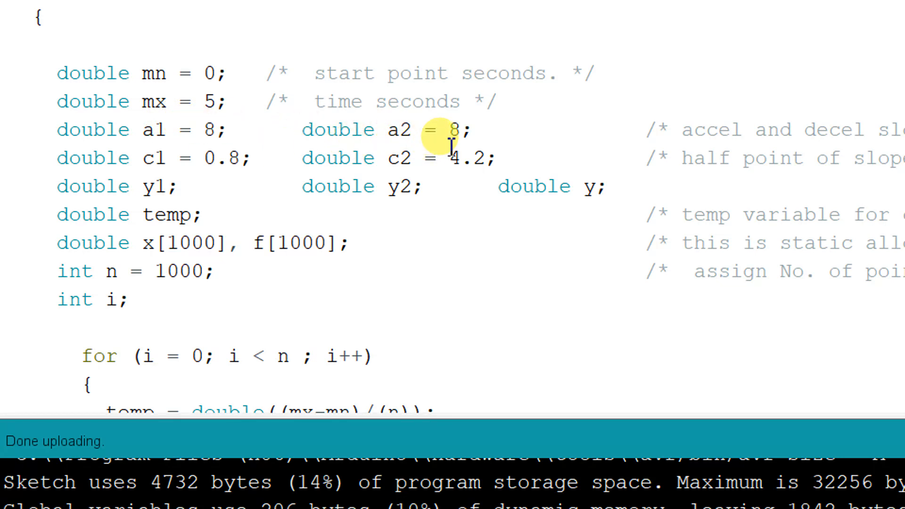
pyautogui.moveTo(768, 144)
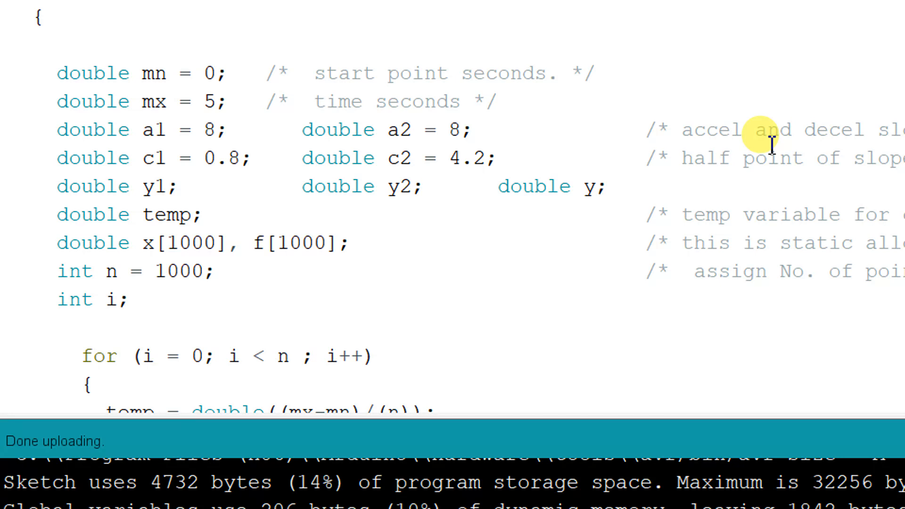
pyautogui.moveTo(216, 179)
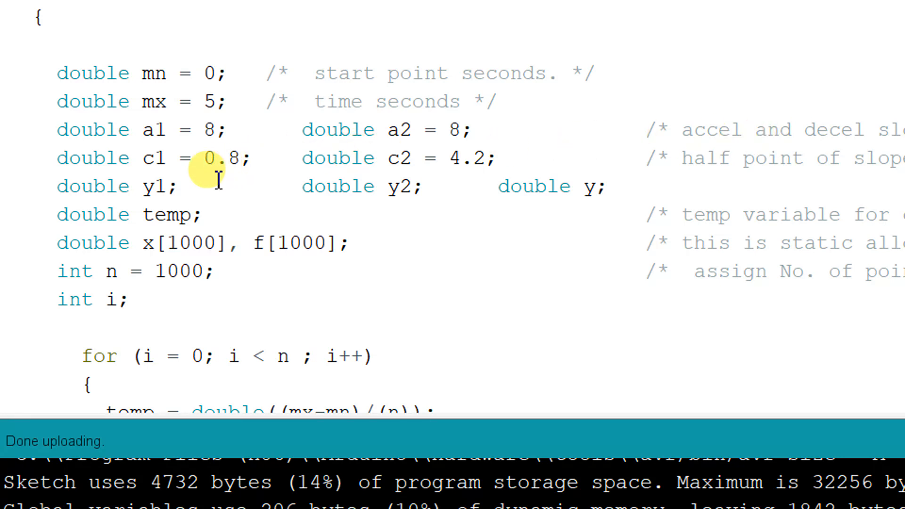
pyautogui.moveTo(563, 170)
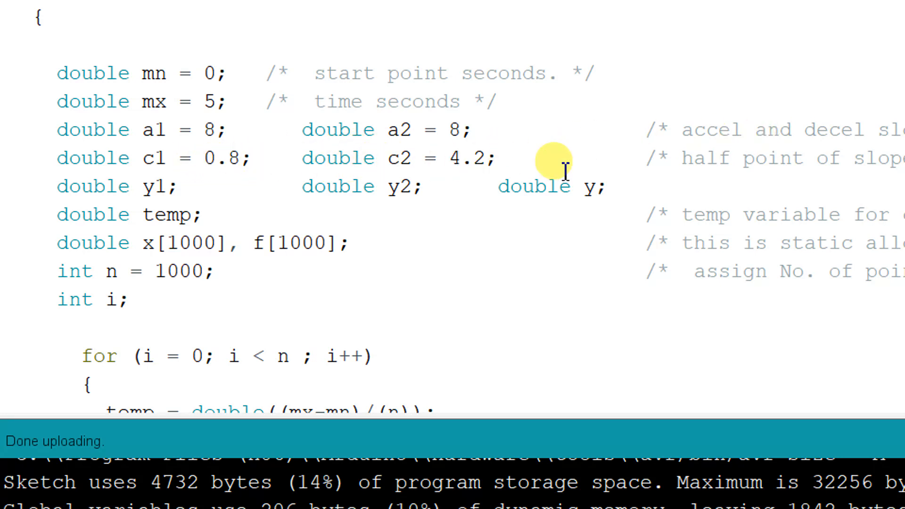
pyautogui.moveTo(774, 173)
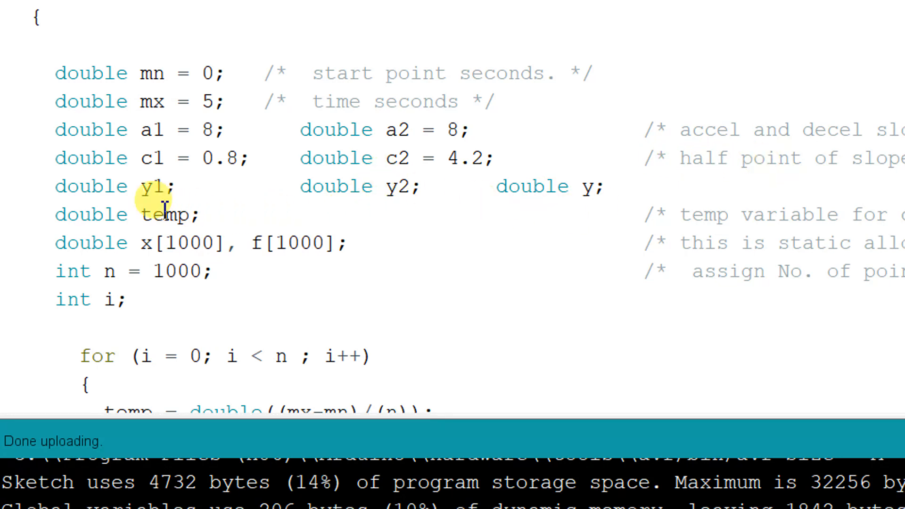
pyautogui.moveTo(144, 186)
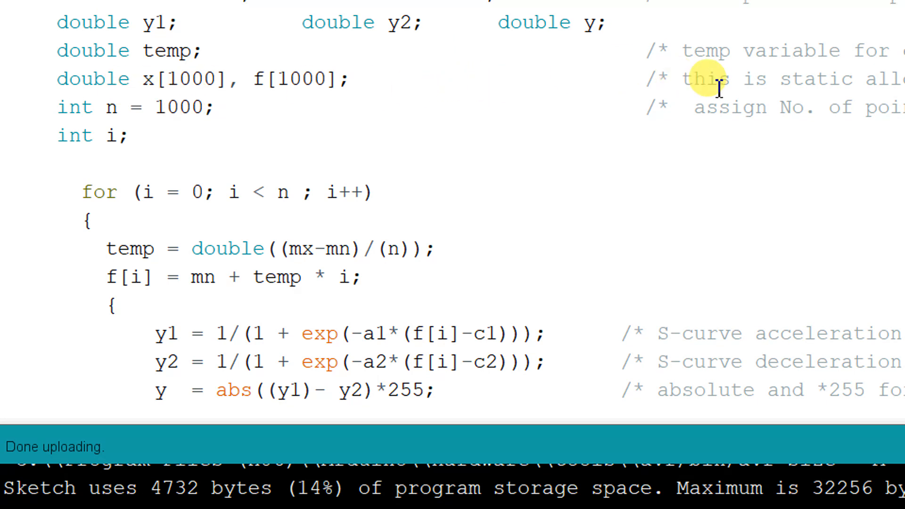
pyautogui.hscroll(3)
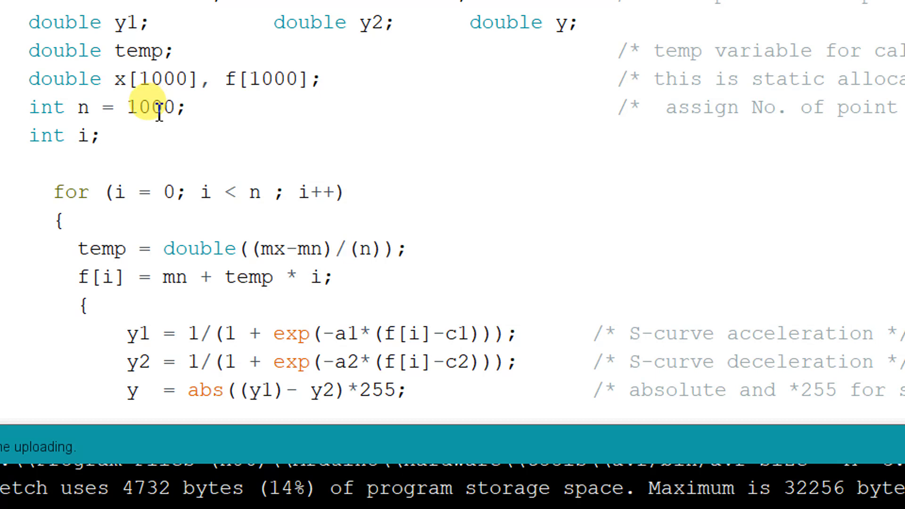
pyautogui.moveTo(153, 180)
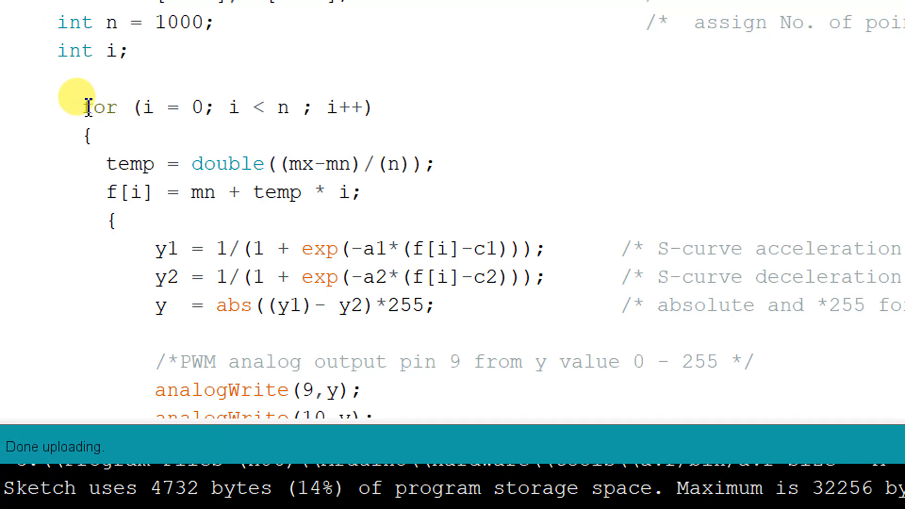
pyautogui.moveTo(86, 106); pyautogui.dragTo(214, 163)
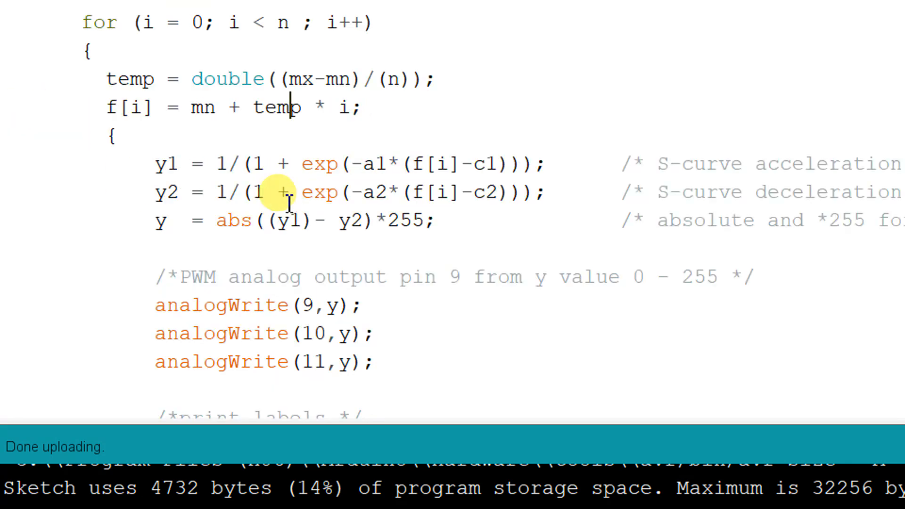
pyautogui.scroll(-3)
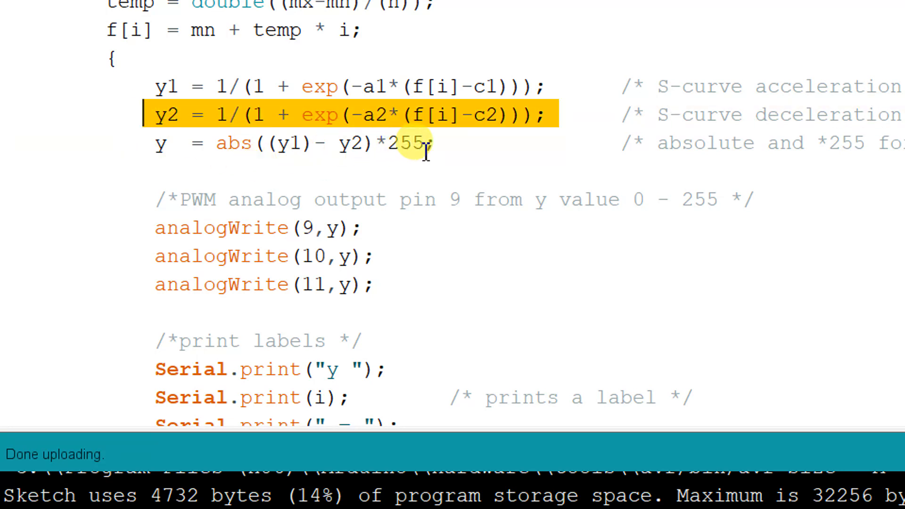
pyautogui.click(217, 143)
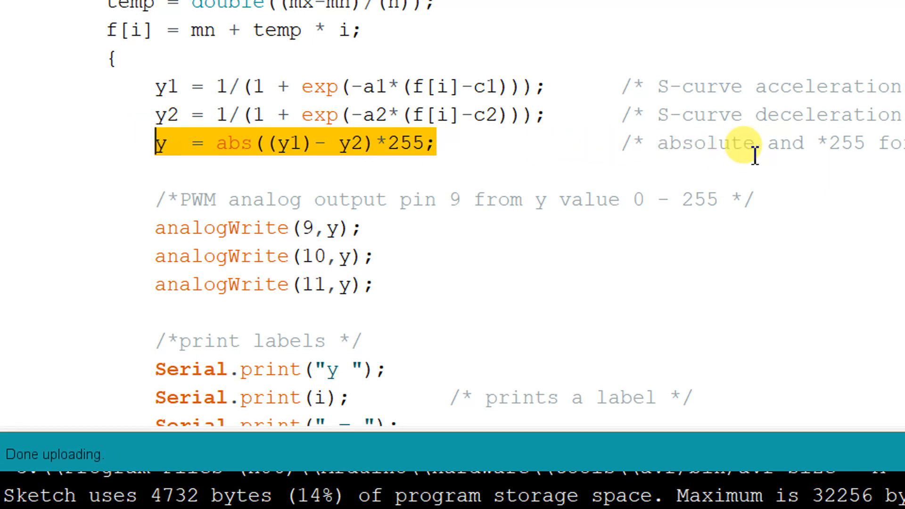
pyautogui.hscroll(3)
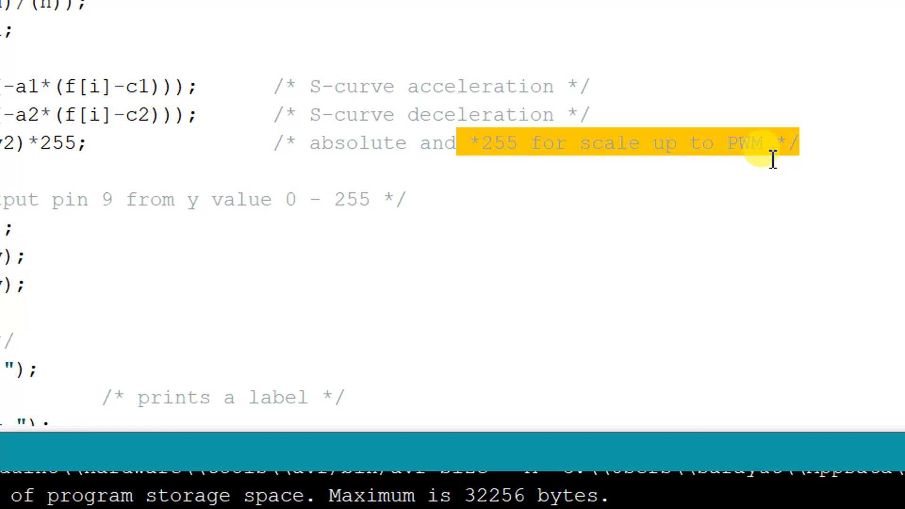
pyautogui.moveTo(453, 199)
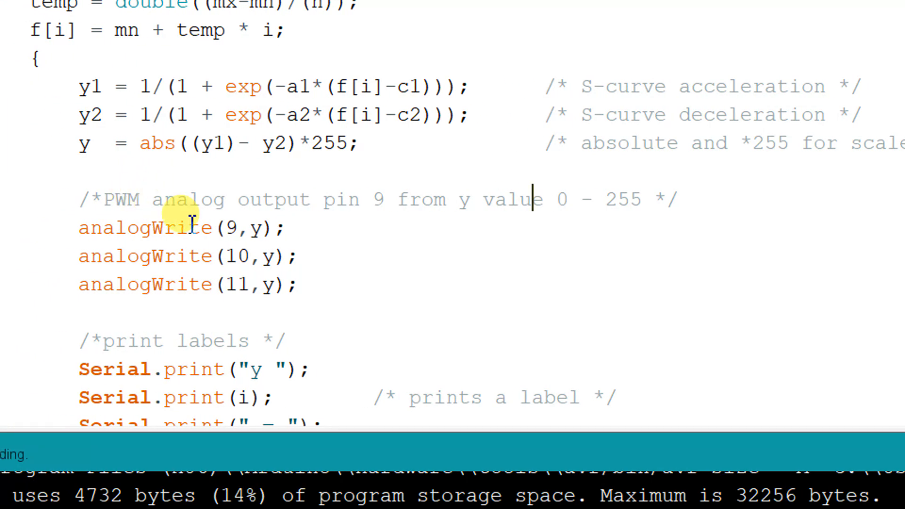
pyautogui.moveTo(240, 284)
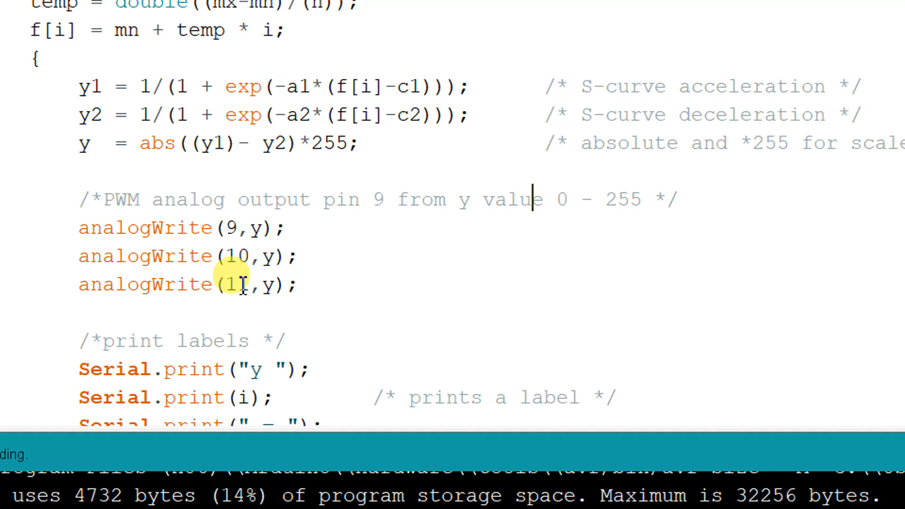
pyautogui.moveTo(534, 203)
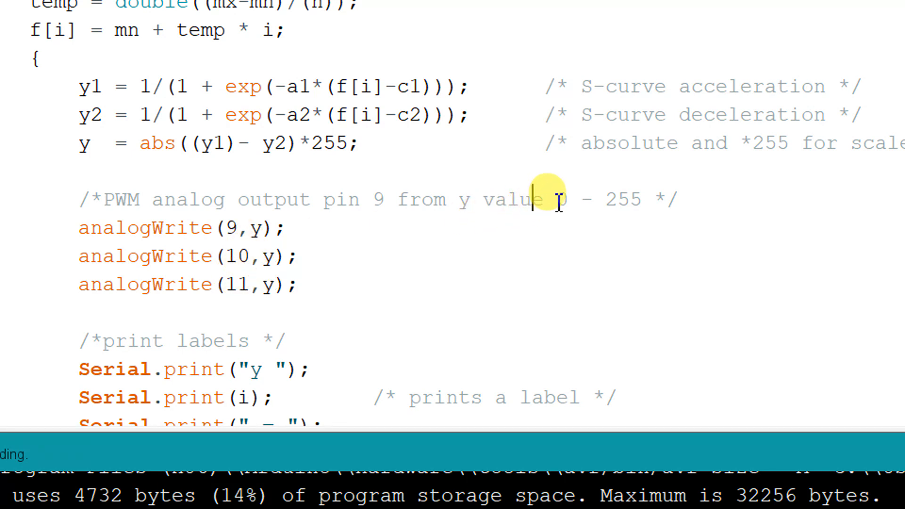
pyautogui.scroll(-3)
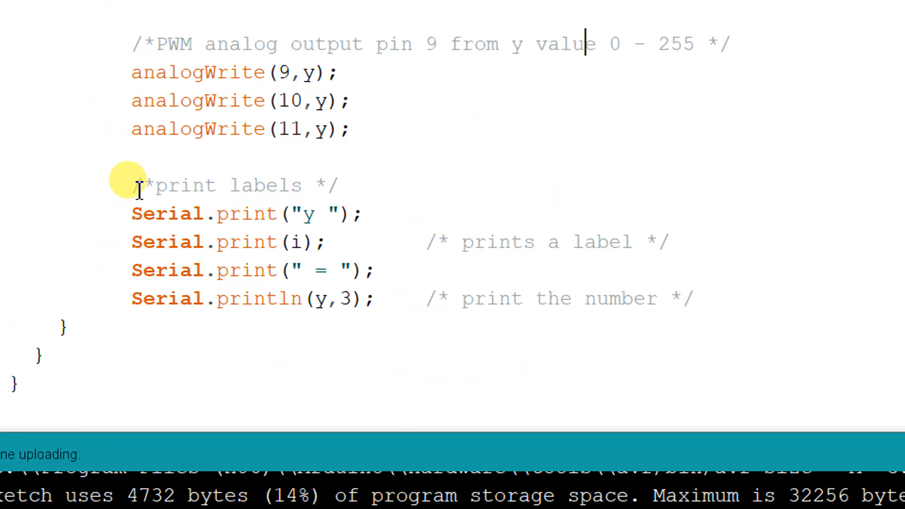
pyautogui.moveTo(136, 185); pyautogui.dragTo(517, 298)
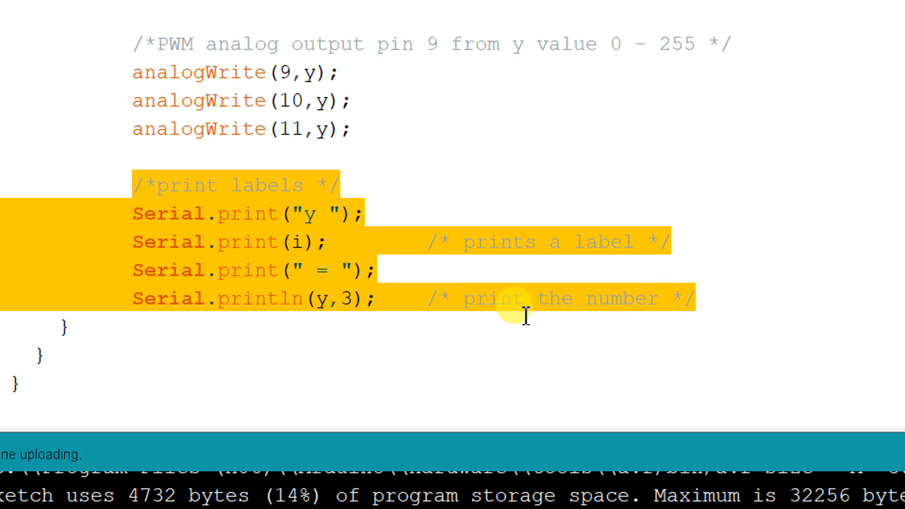
pyautogui.click(358, 299)
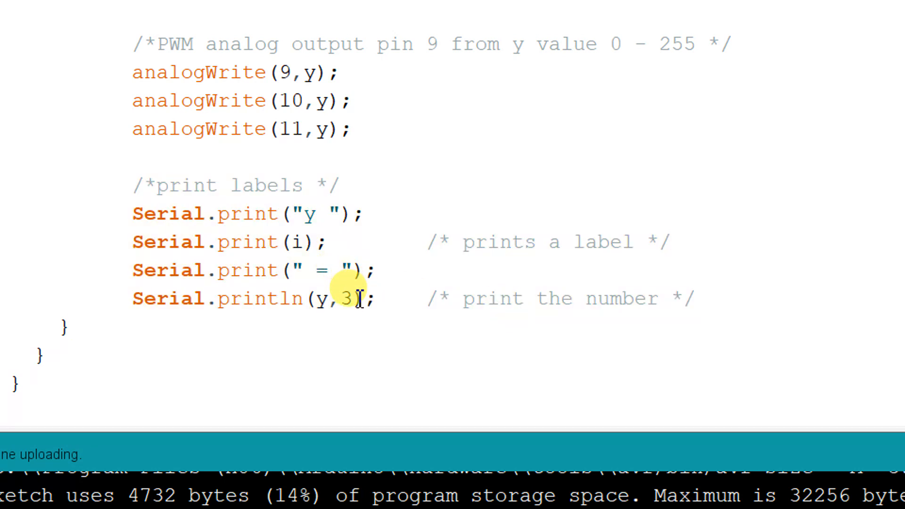
pyautogui.moveTo(329, 299)
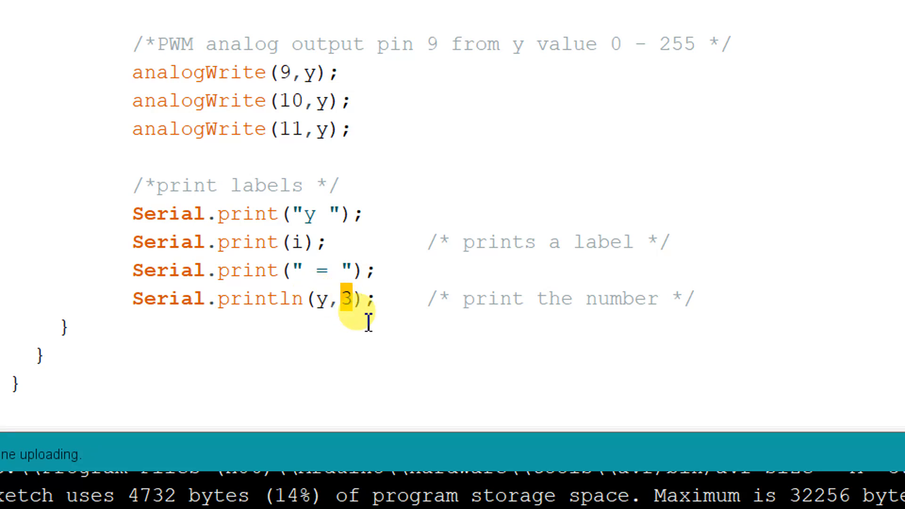
pyautogui.scroll(3)
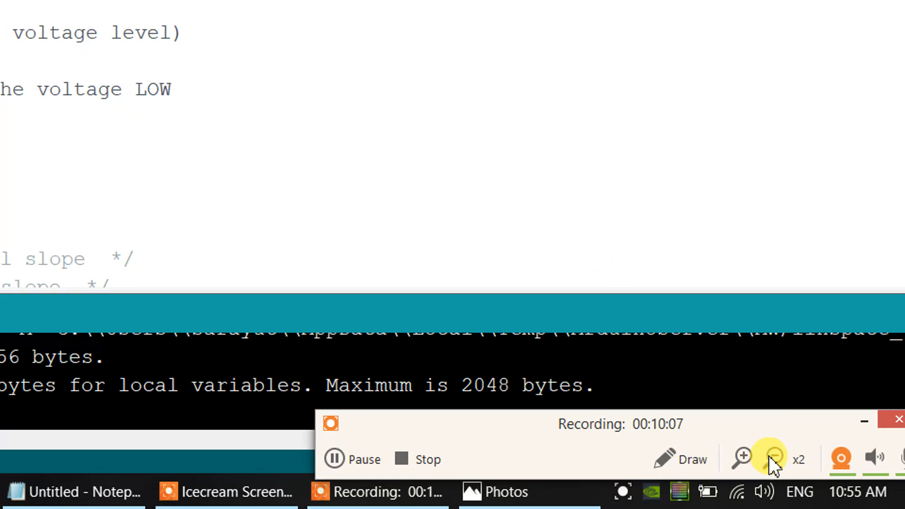
# Upload the linspace_4 S-curve sketch to the Arduino board.
pyautogui.click(769, 459)
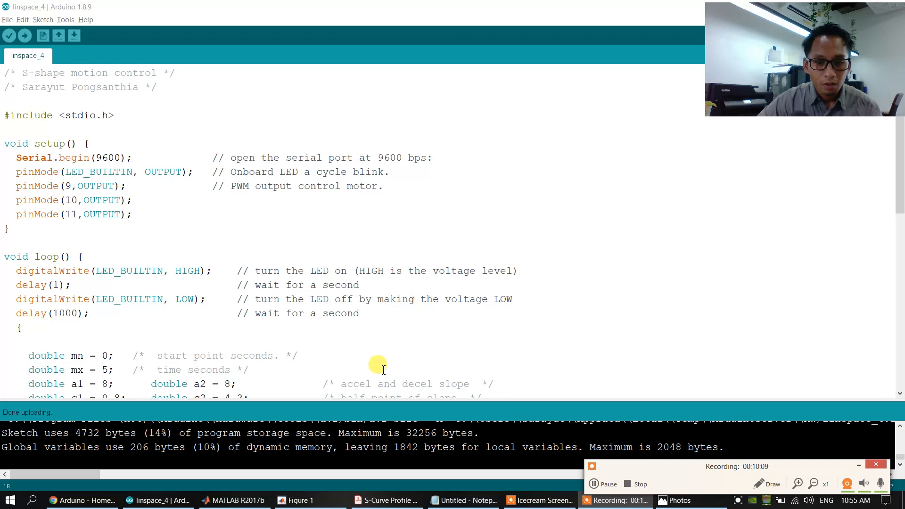
pyautogui.moveTo(275, 474)
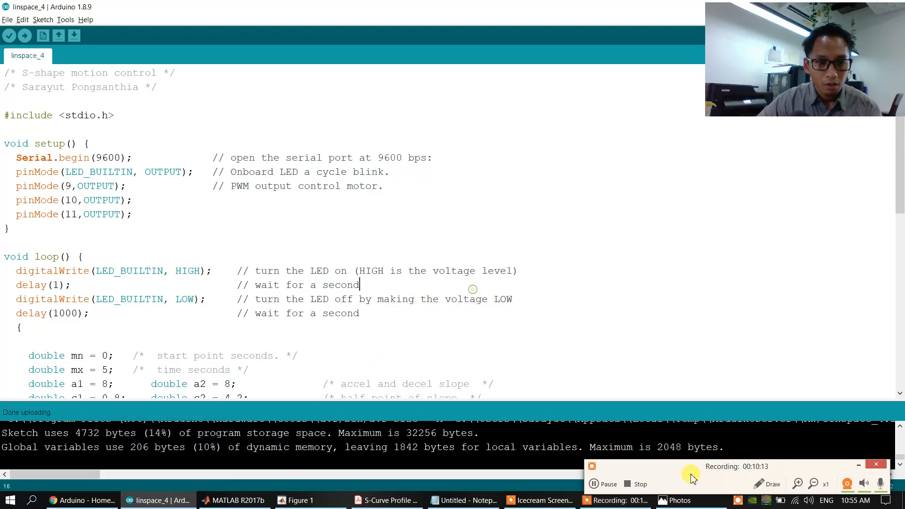
pyautogui.moveTo(816, 444)
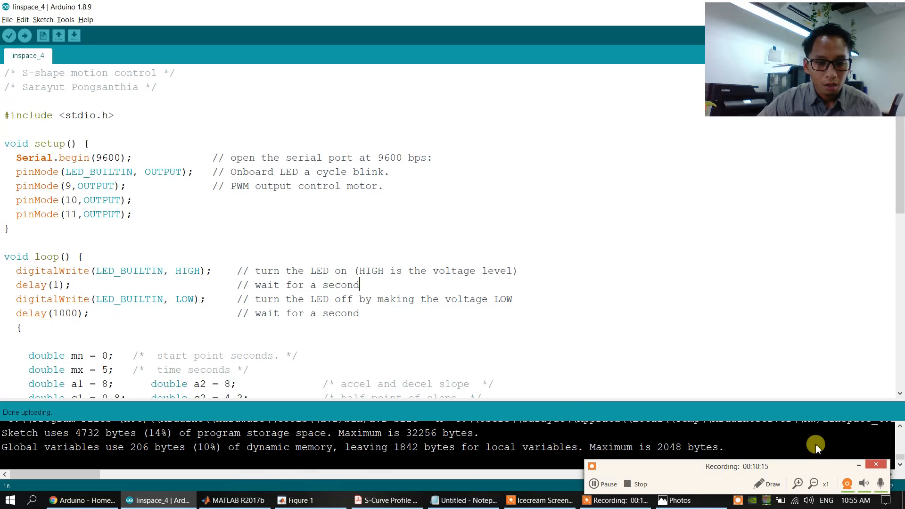
pyautogui.moveTo(23, 36)
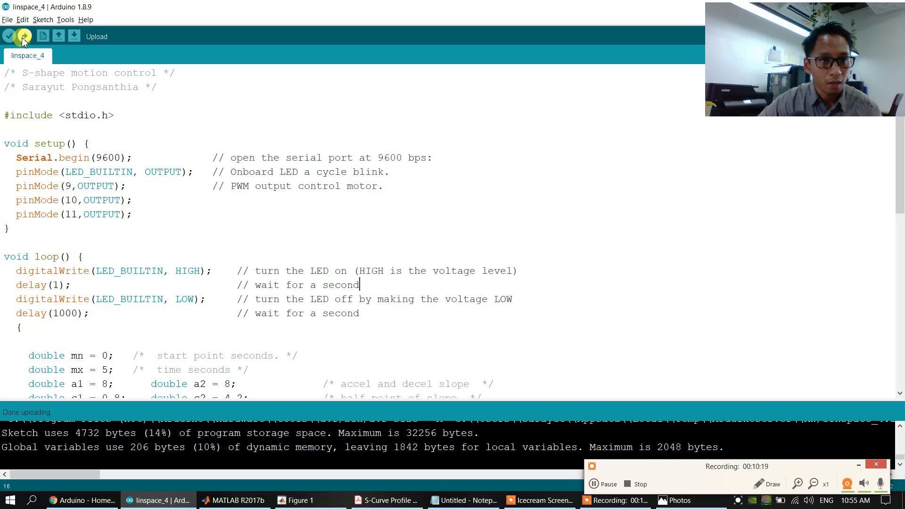
pyautogui.click(23, 36)
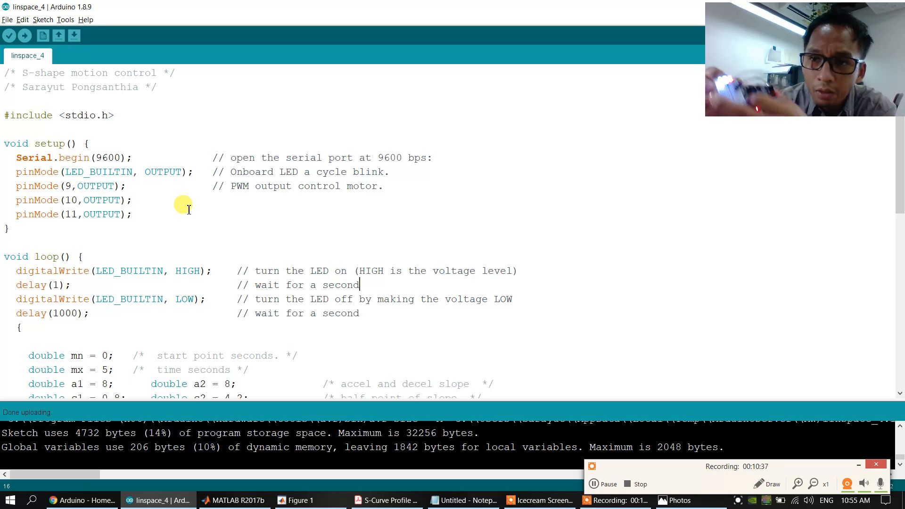
pyautogui.moveTo(768, 18)
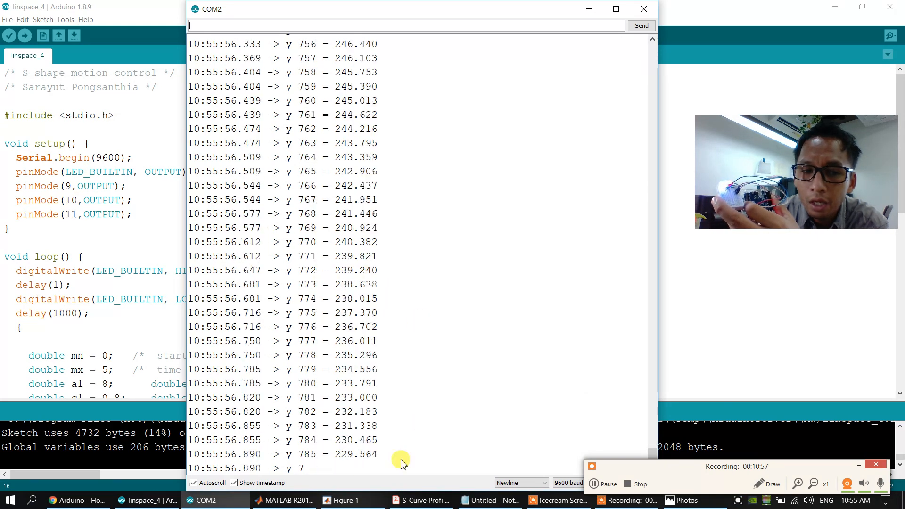
# Bring MATLAB's Figure 1 S-curve plot over the COM2 Serial Monitor for comparison.
pyautogui.click(342, 500)
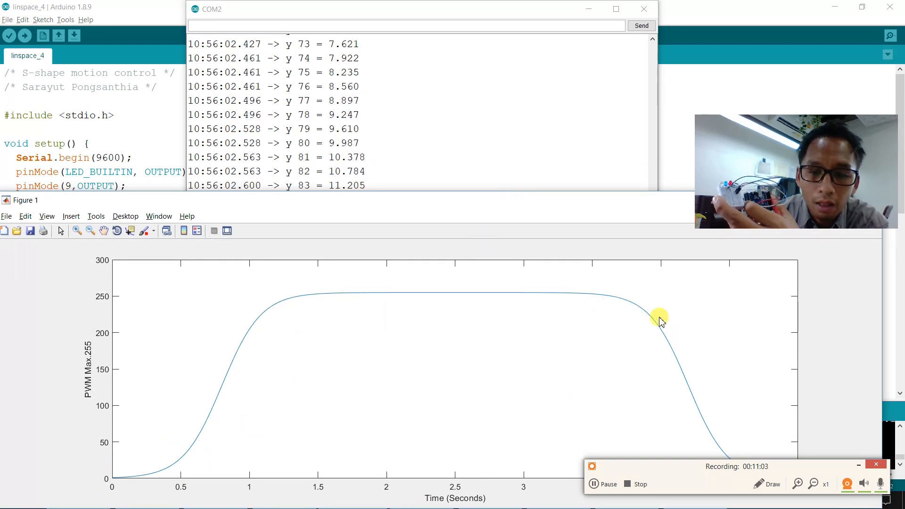
pyautogui.moveTo(730, 453)
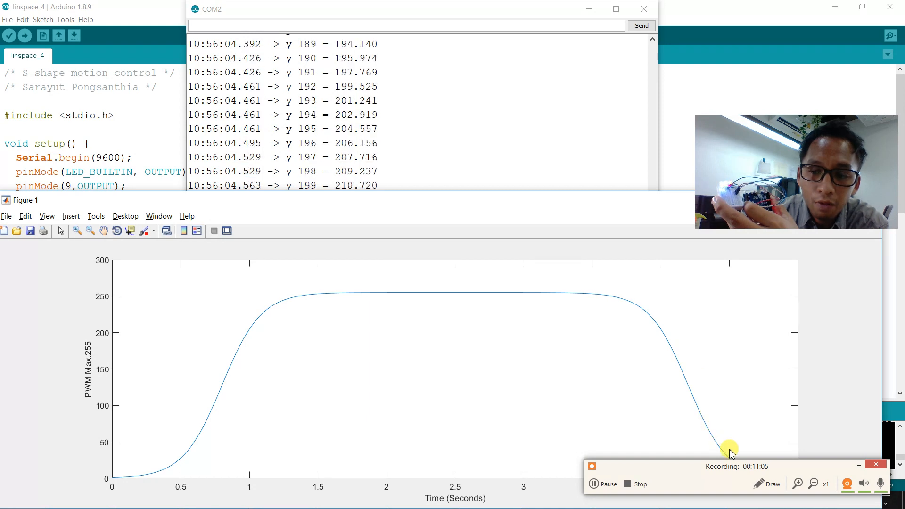
pyautogui.moveTo(497, 351)
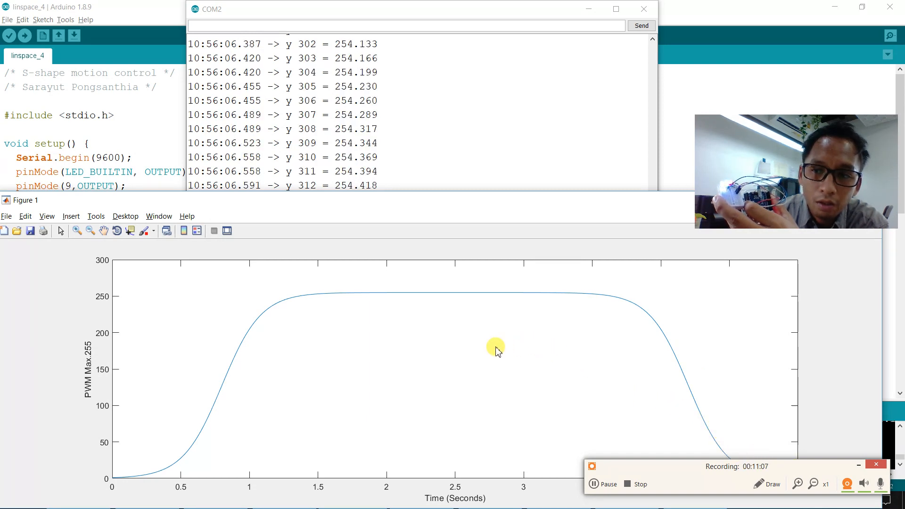
pyautogui.moveTo(493, 328)
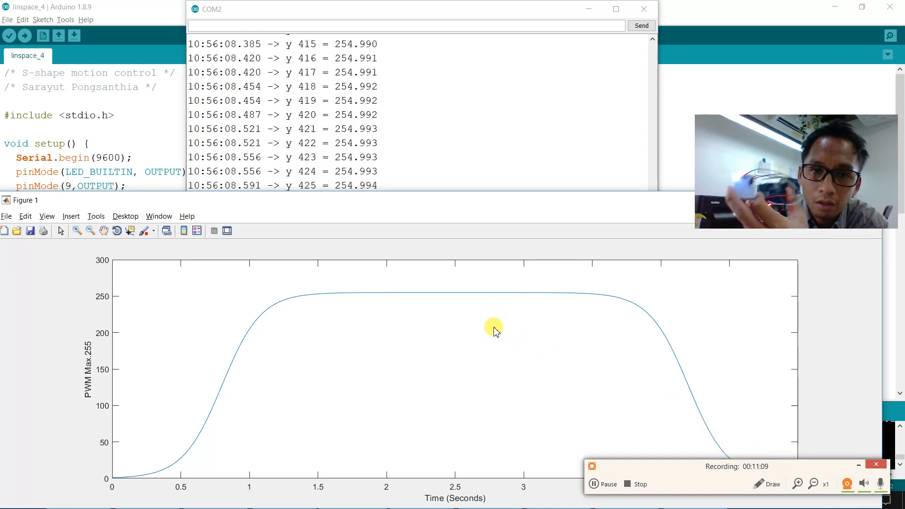
pyautogui.moveTo(443, 144)
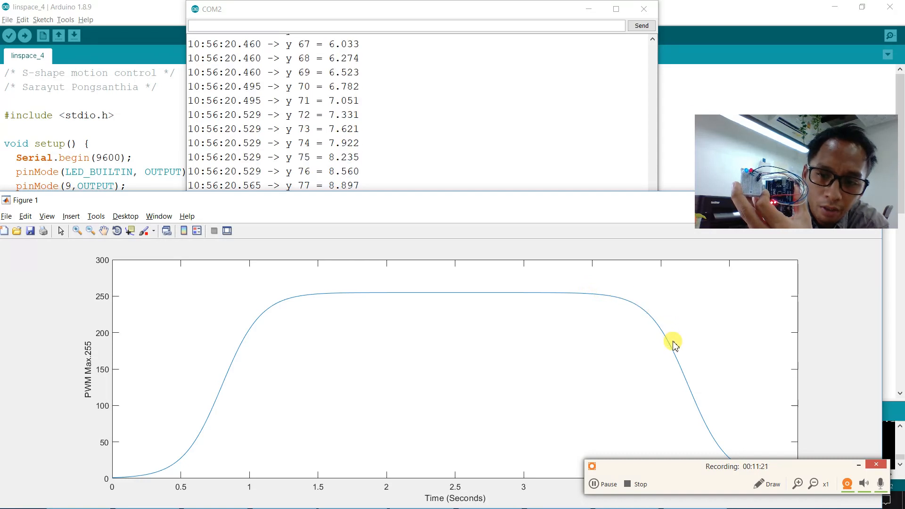
pyautogui.moveTo(707, 429)
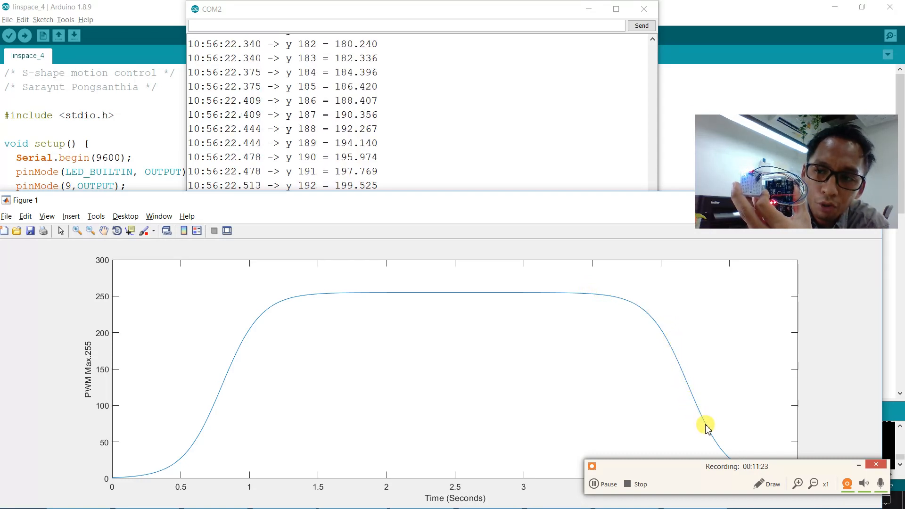
pyautogui.moveTo(351, 259)
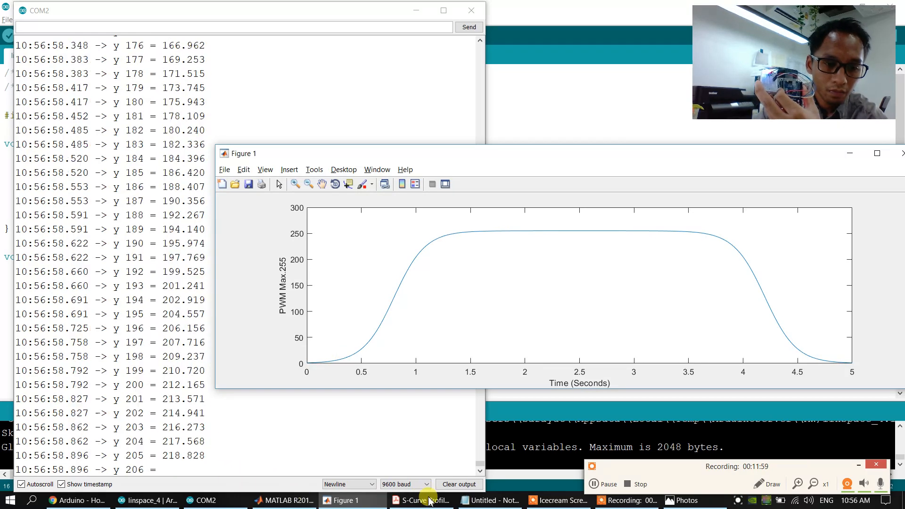
pyautogui.click(421, 499)
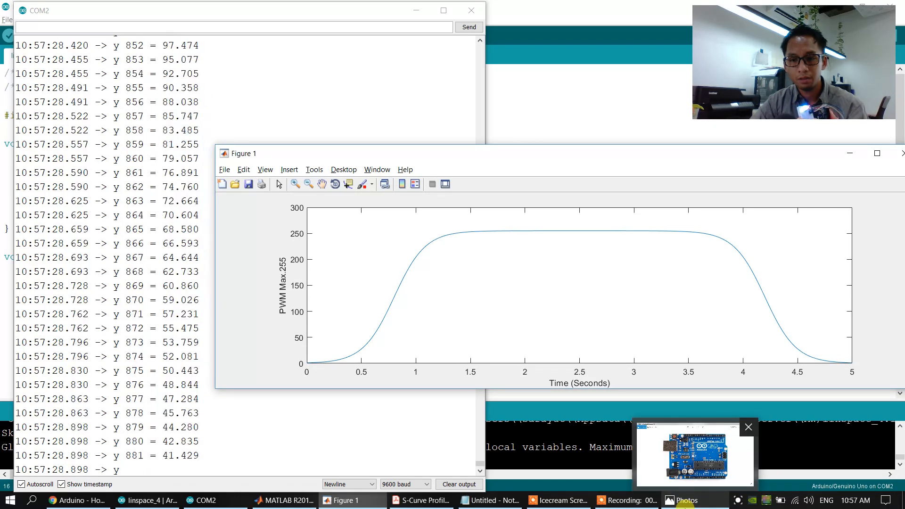
pyautogui.click(694, 453)
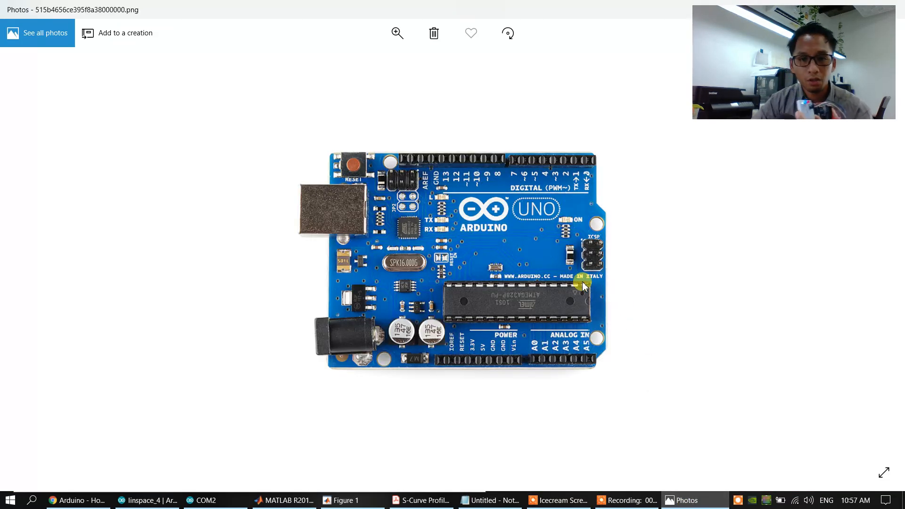
pyautogui.moveTo(587, 7)
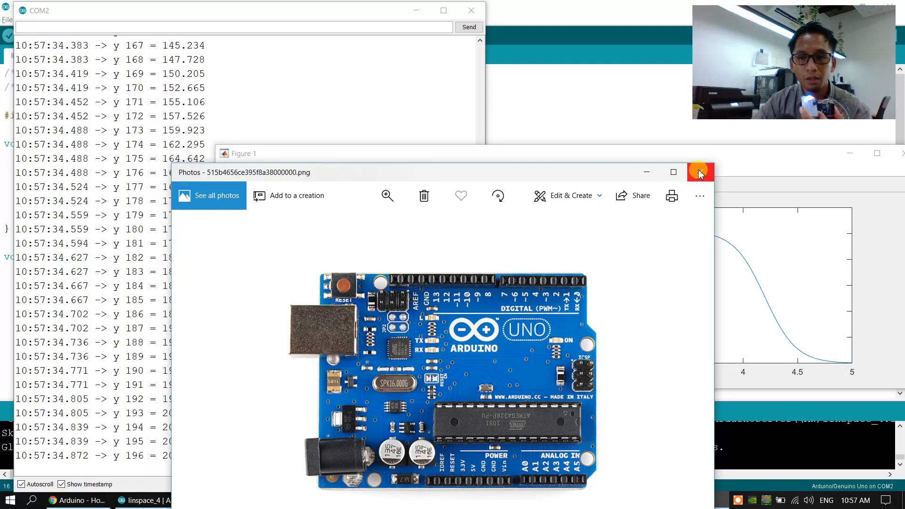
pyautogui.click(700, 172)
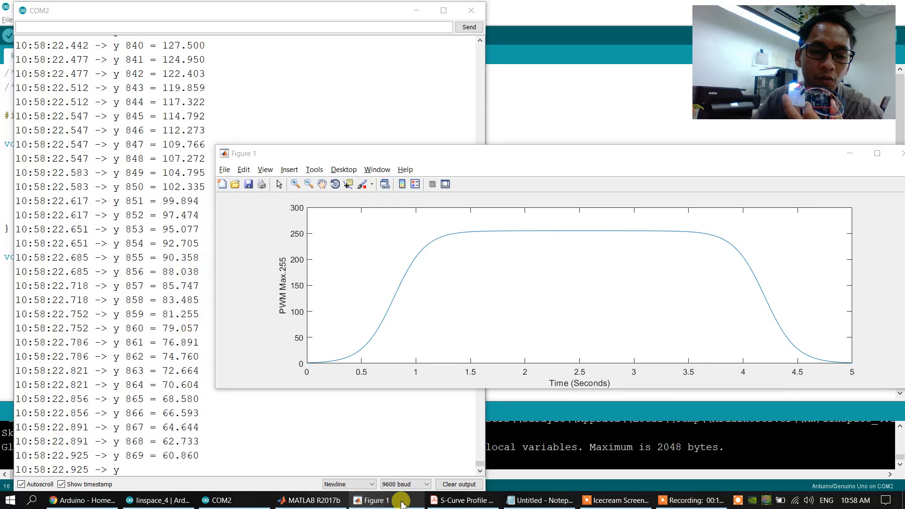
pyautogui.moveTo(157, 500)
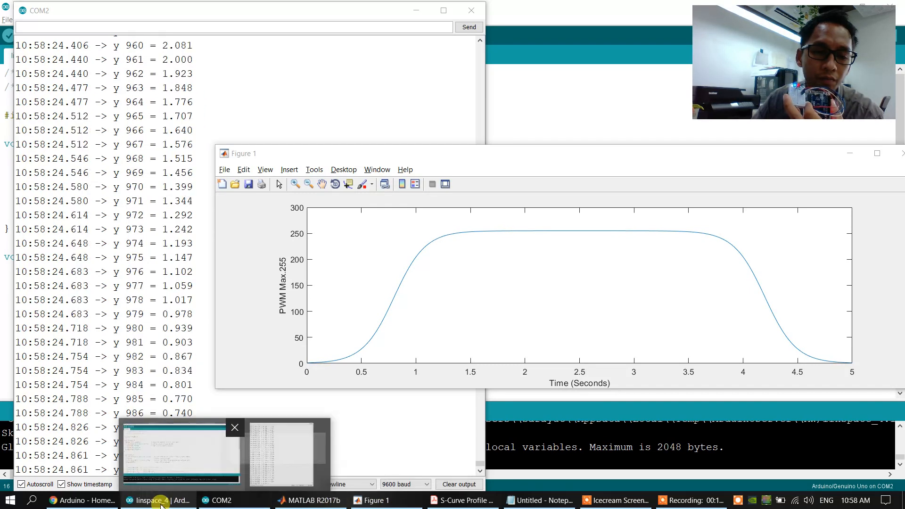